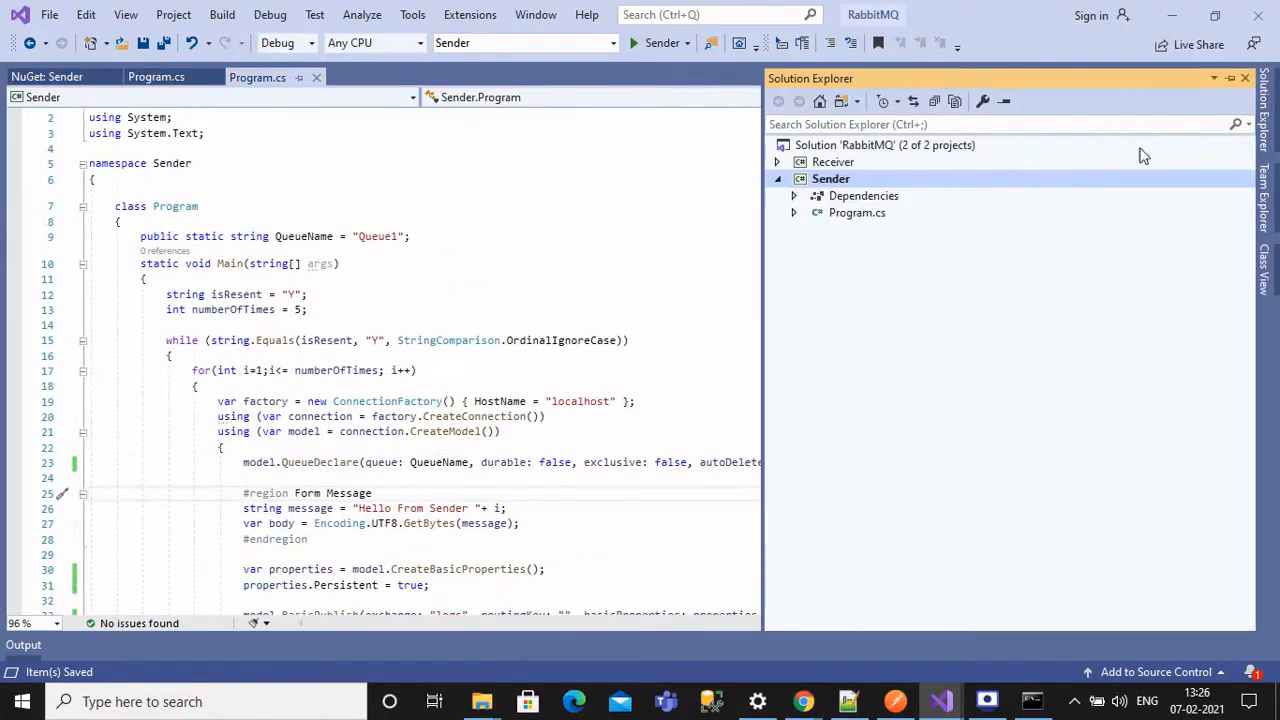
mouse_move(464, 316)
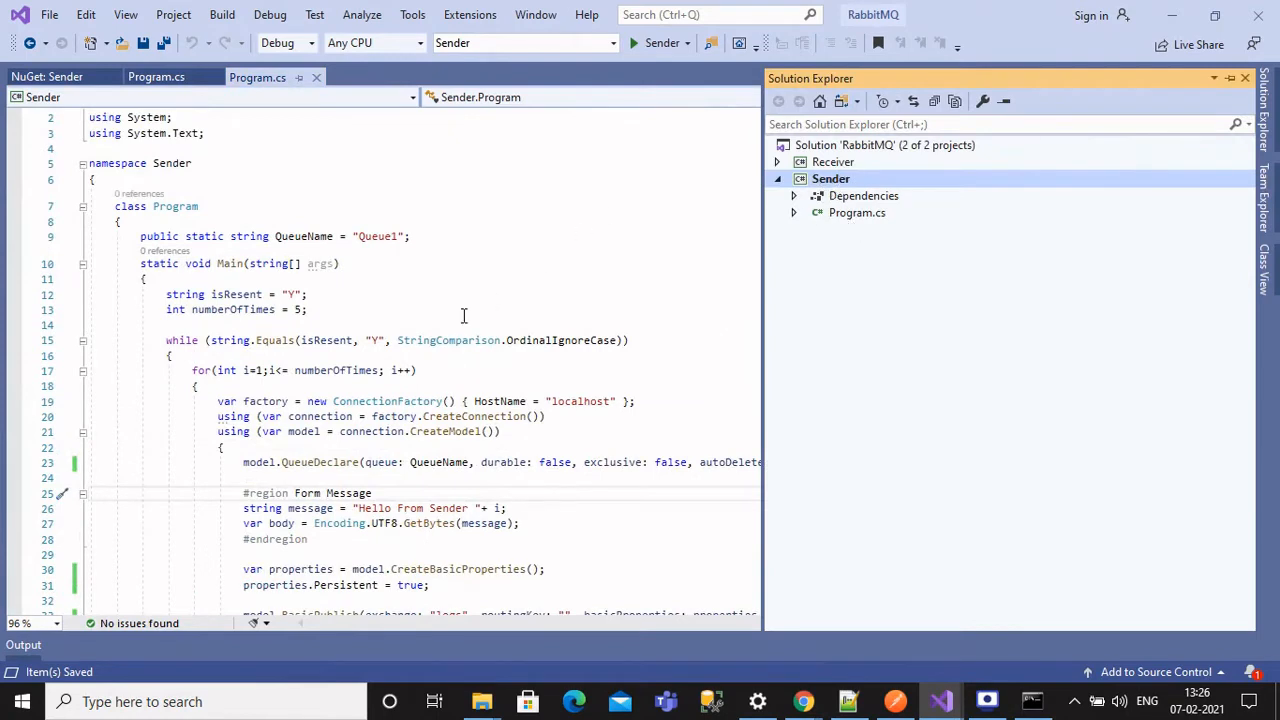
- Comment out the Sender's QueueDeclare line
scroll(down, 3)
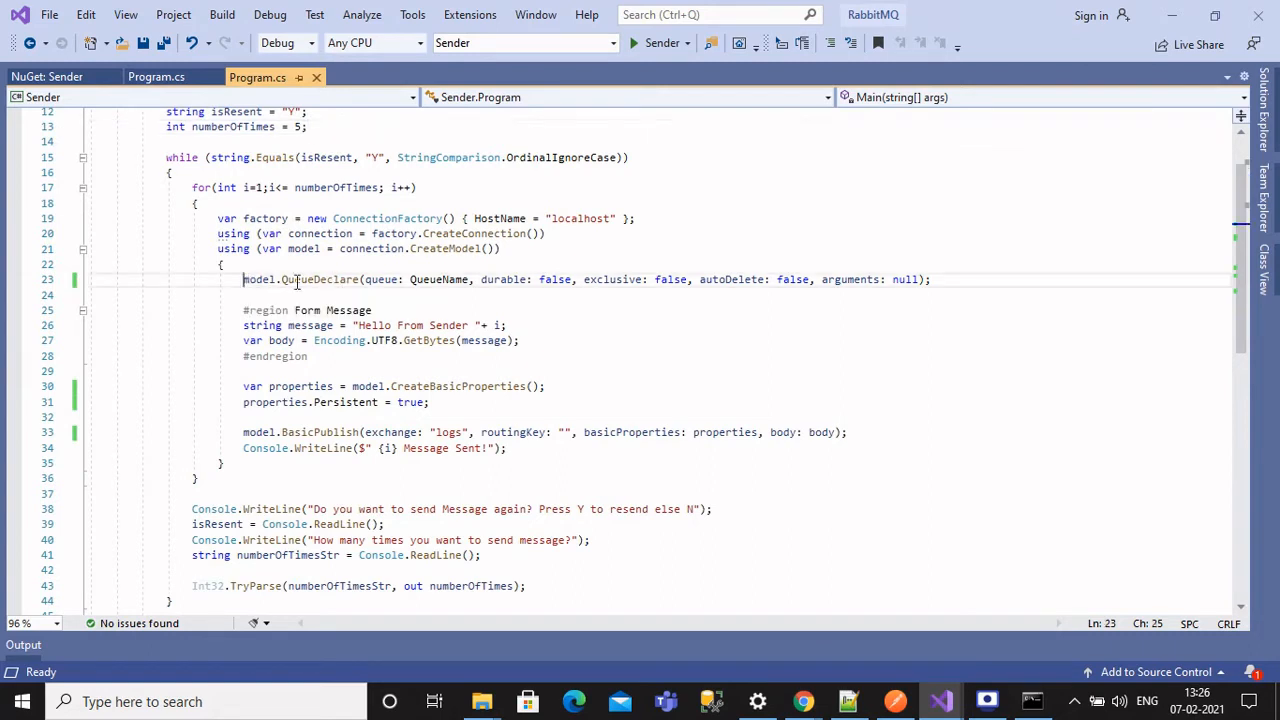
text(//)
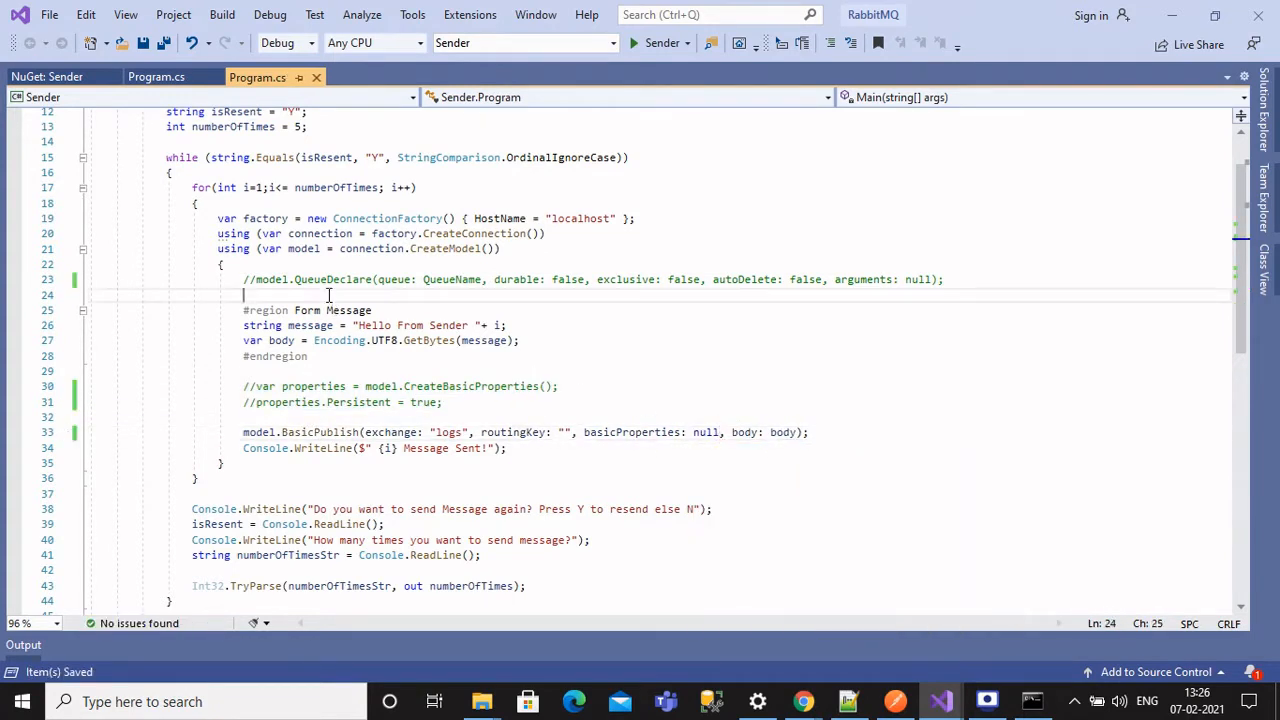
- Add model.ExchangeDeclare("myexchange", ExchangeType.Fanout) to the Sender
text(mo)
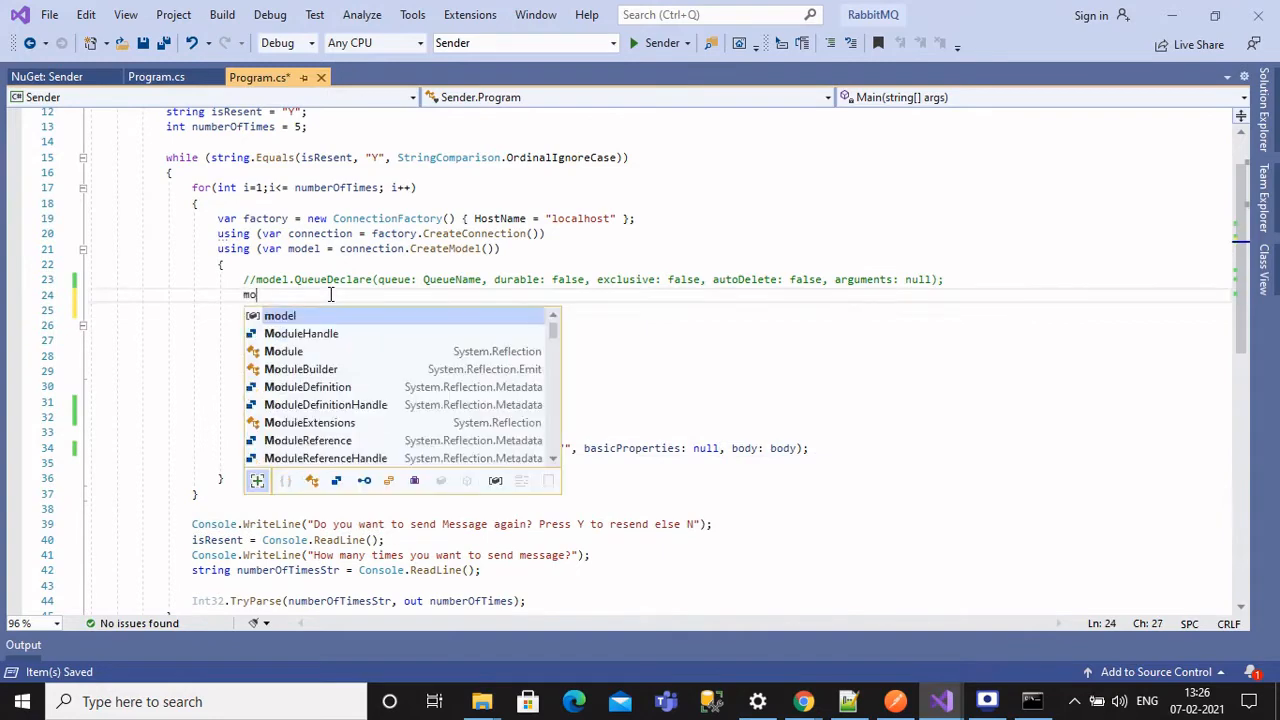
text(del.)
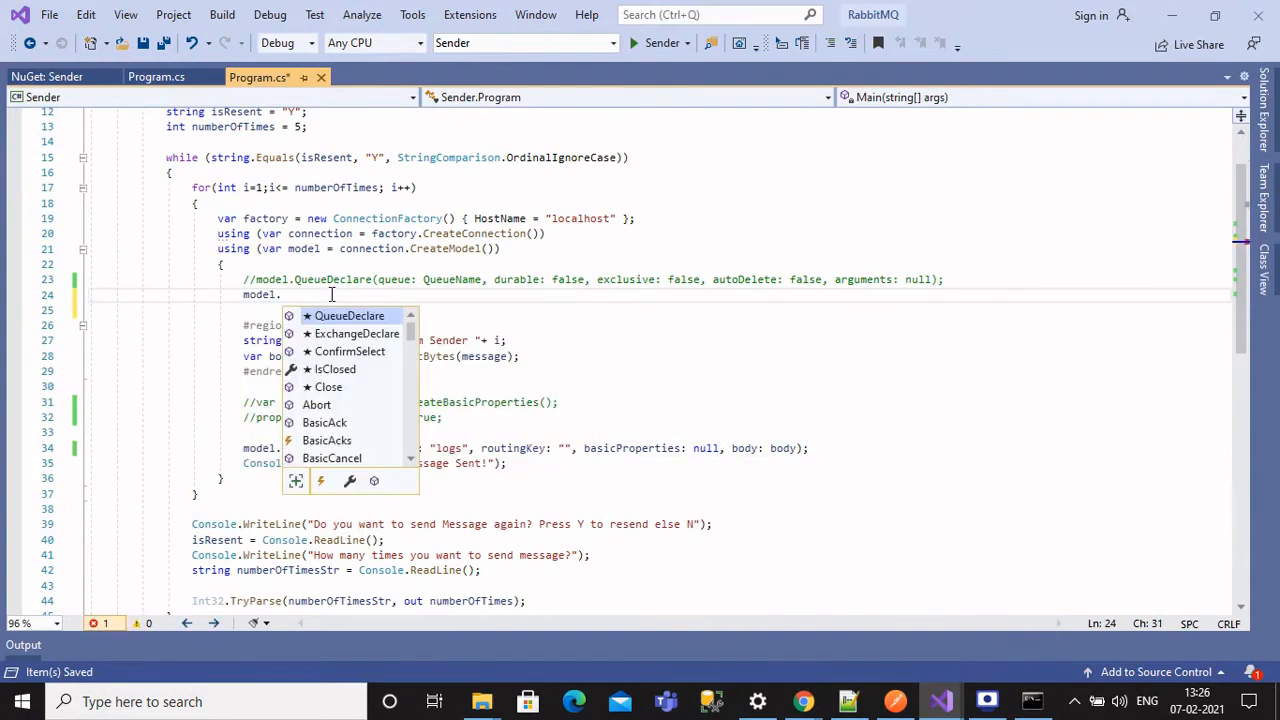
text(ExchangeDeclare)
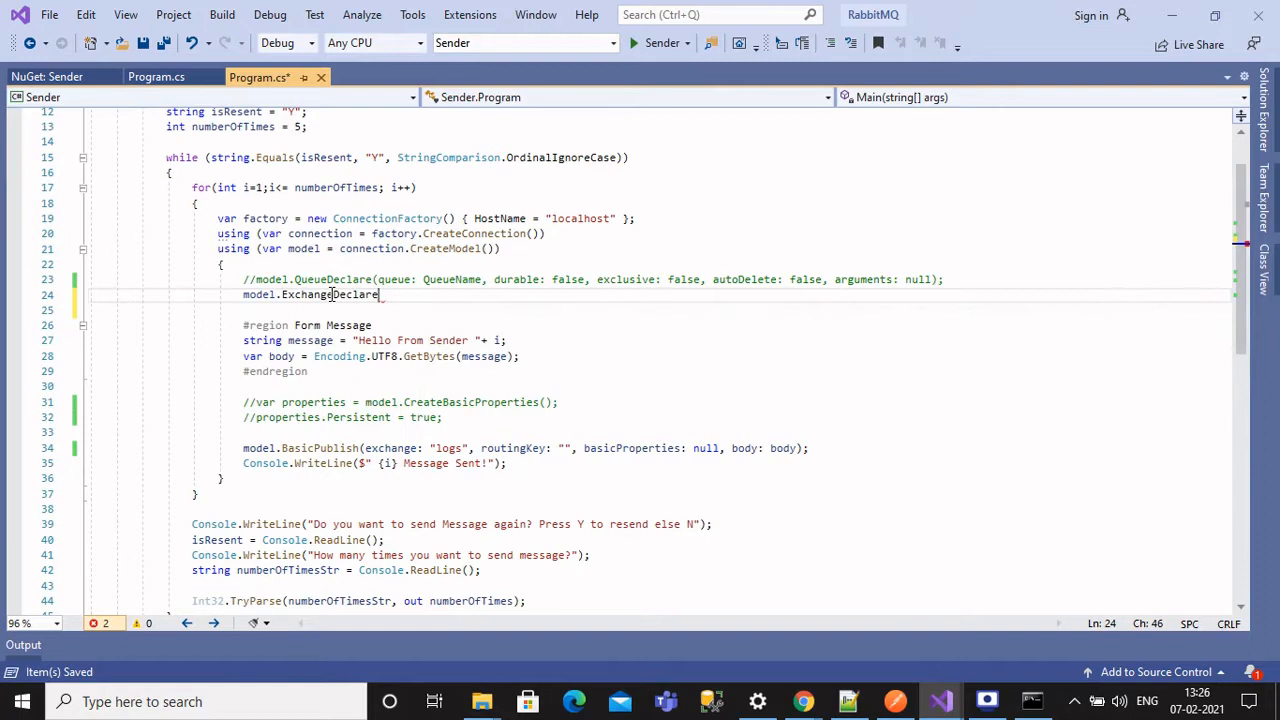
text((exchange:)
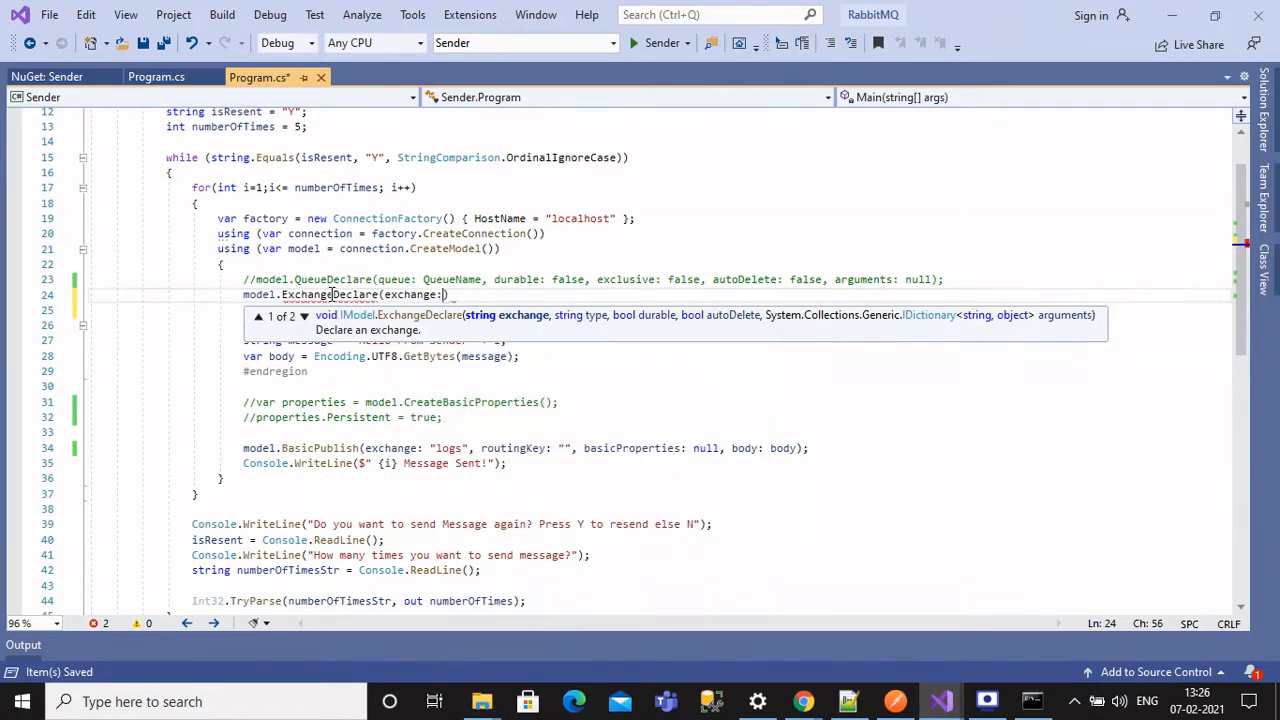
text("")
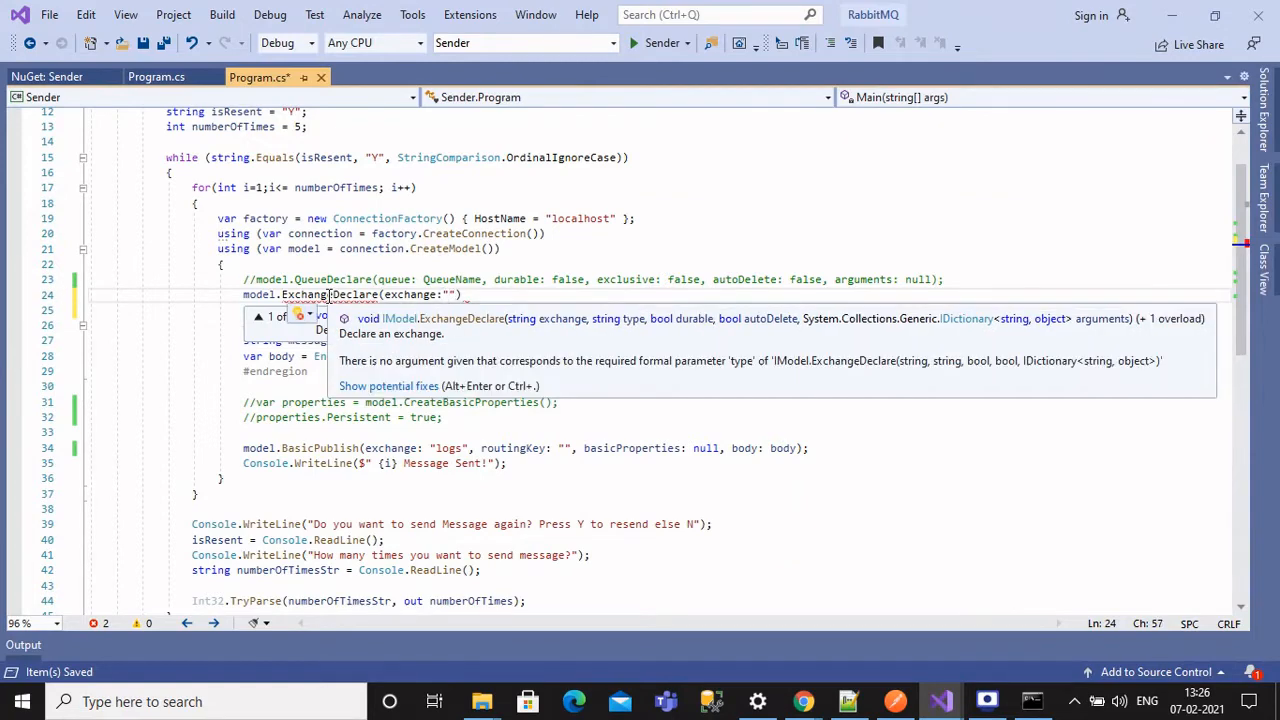
text(mye)
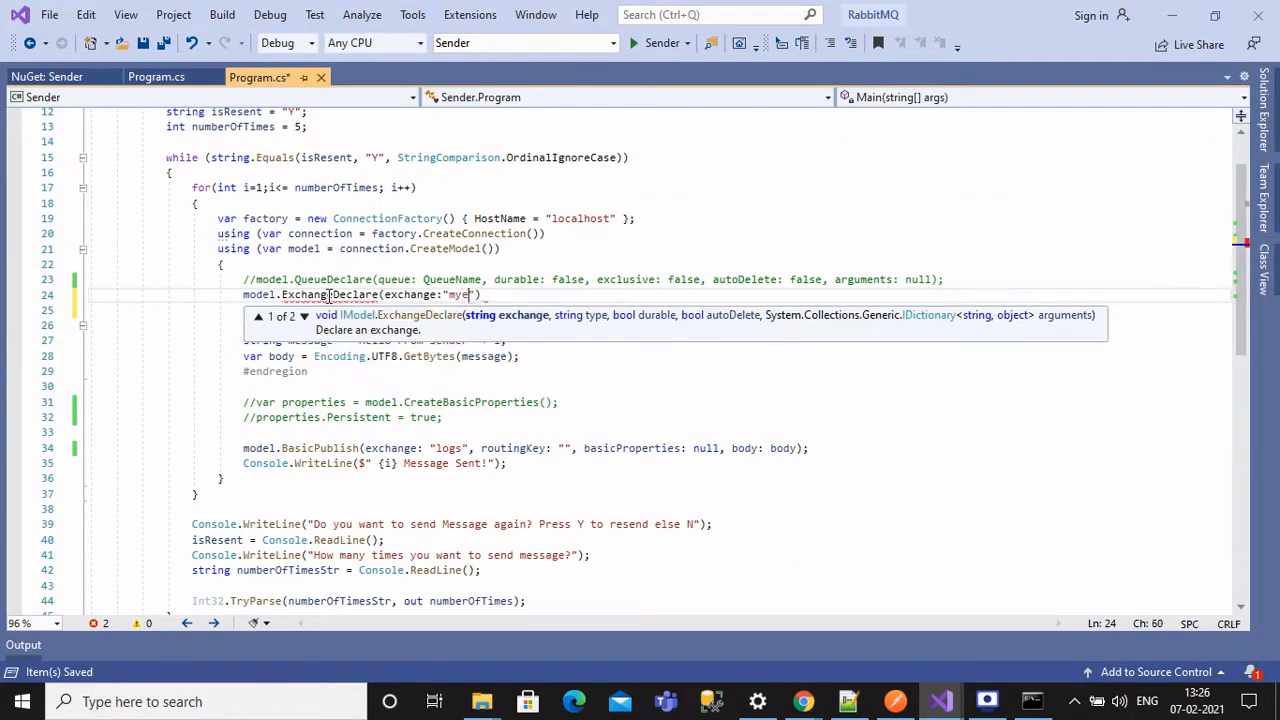
text(xchnage)
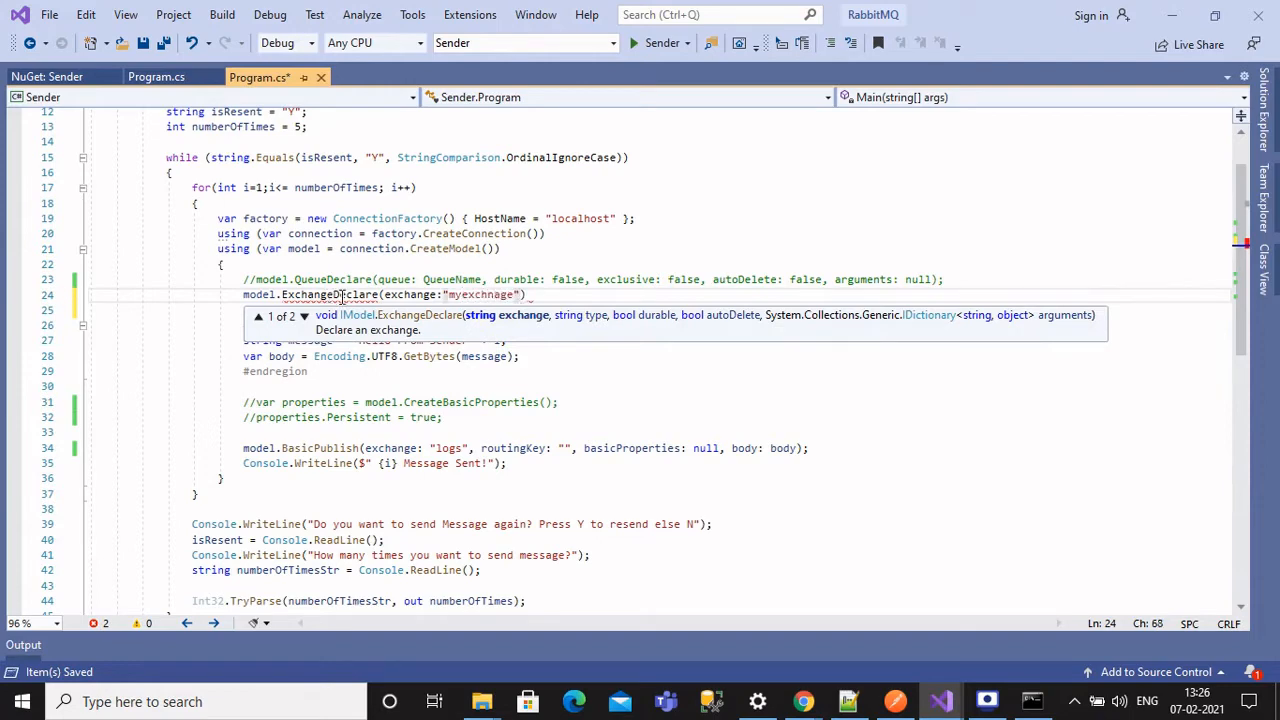
text(,type:)
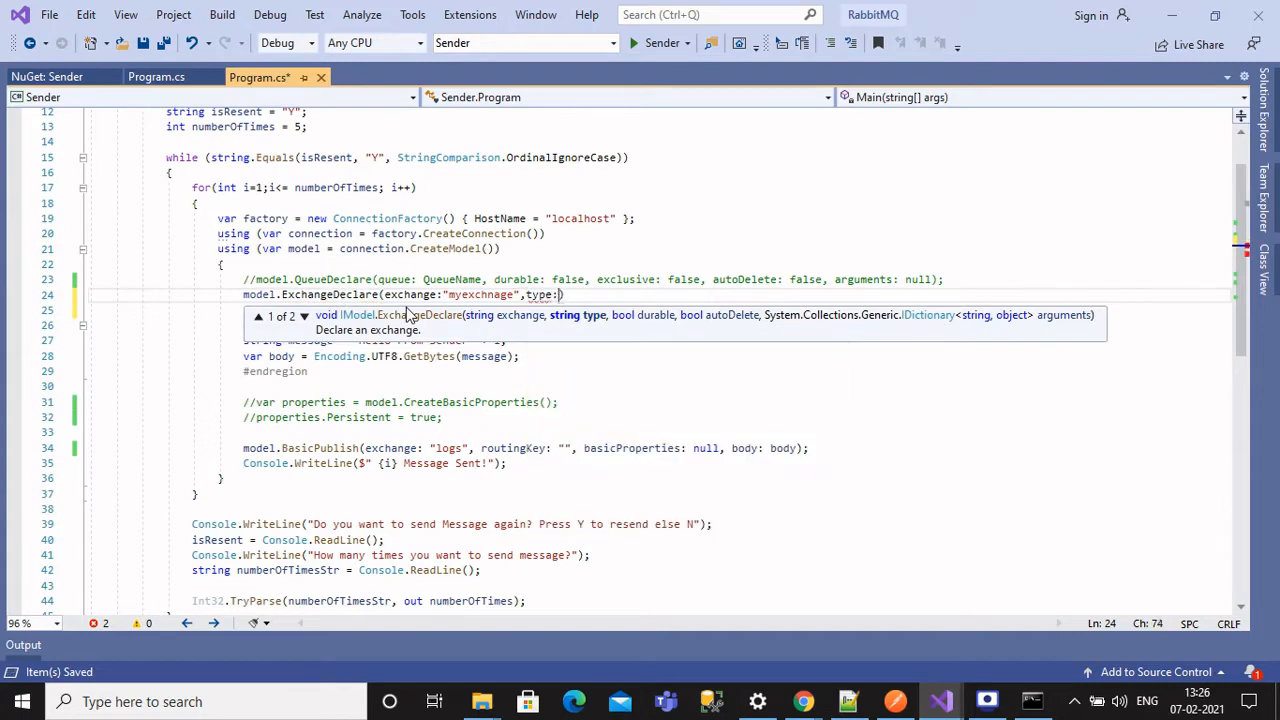
text(ExchangeType)
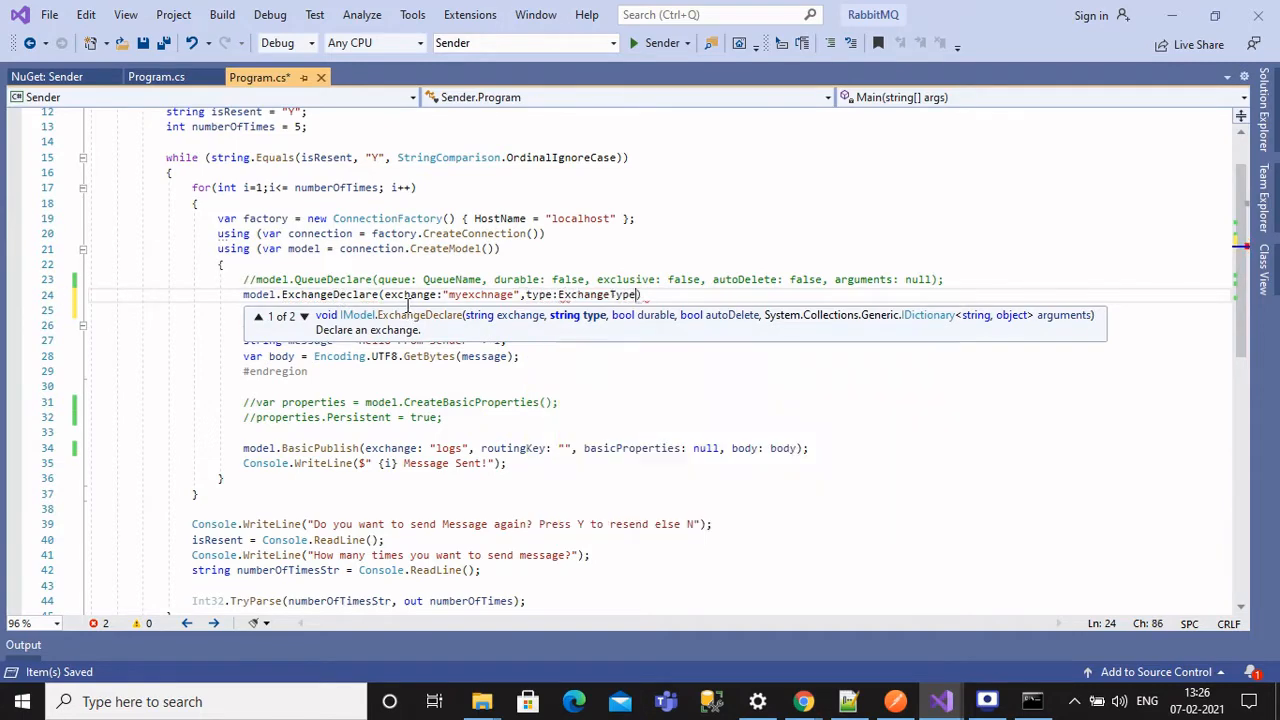
text(.Fanout)
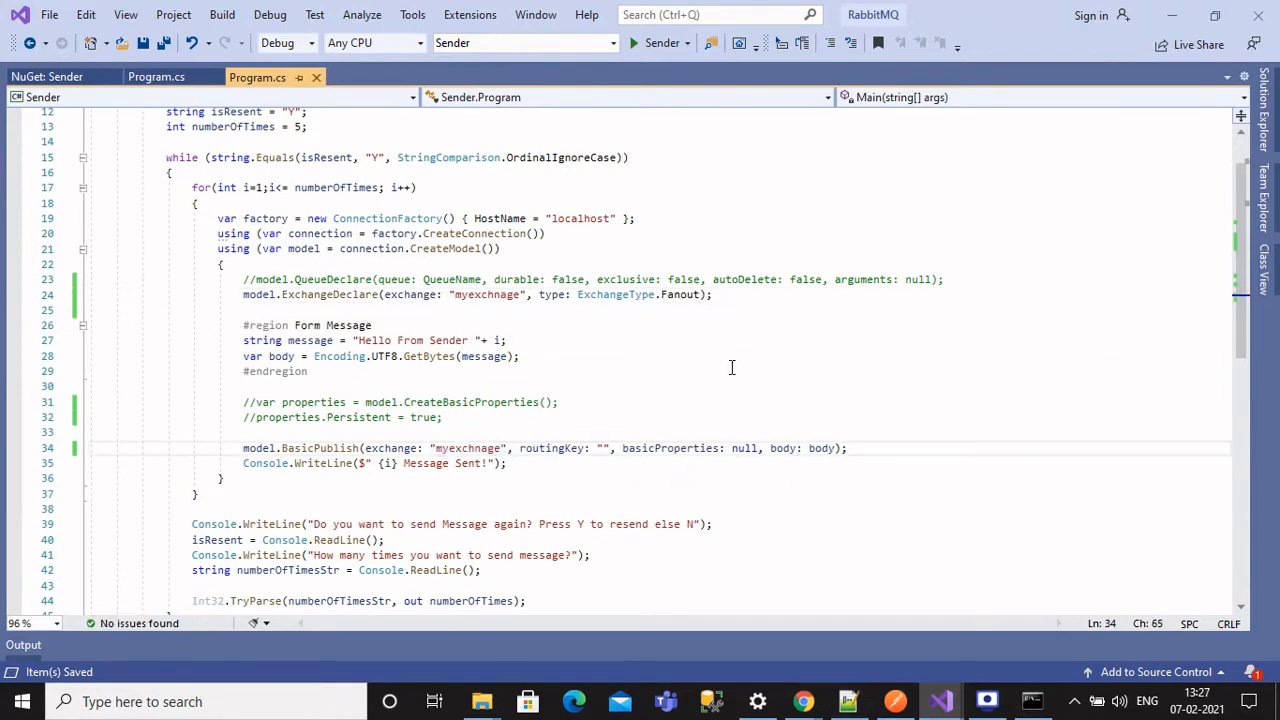
- Check the BasicPublish exchange name is myexchange, then switch to the RabbitMQ Management browser
double_click(488, 294)
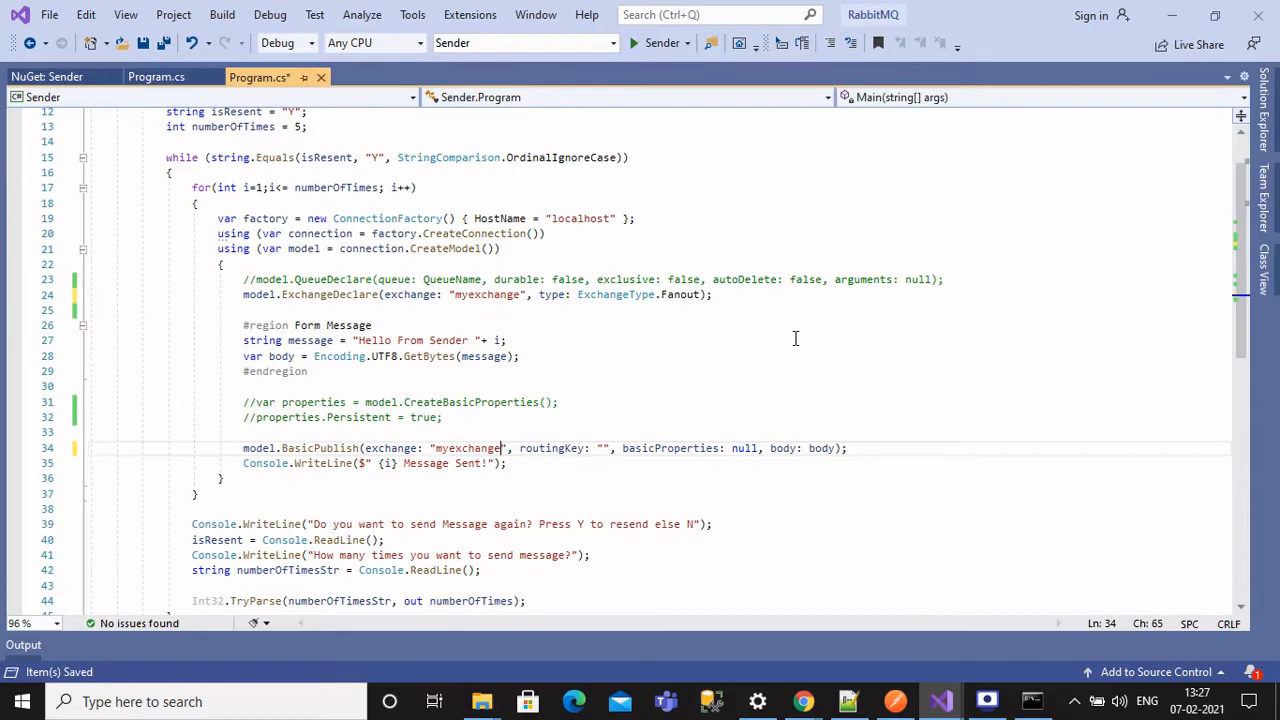
click(1260, 76)
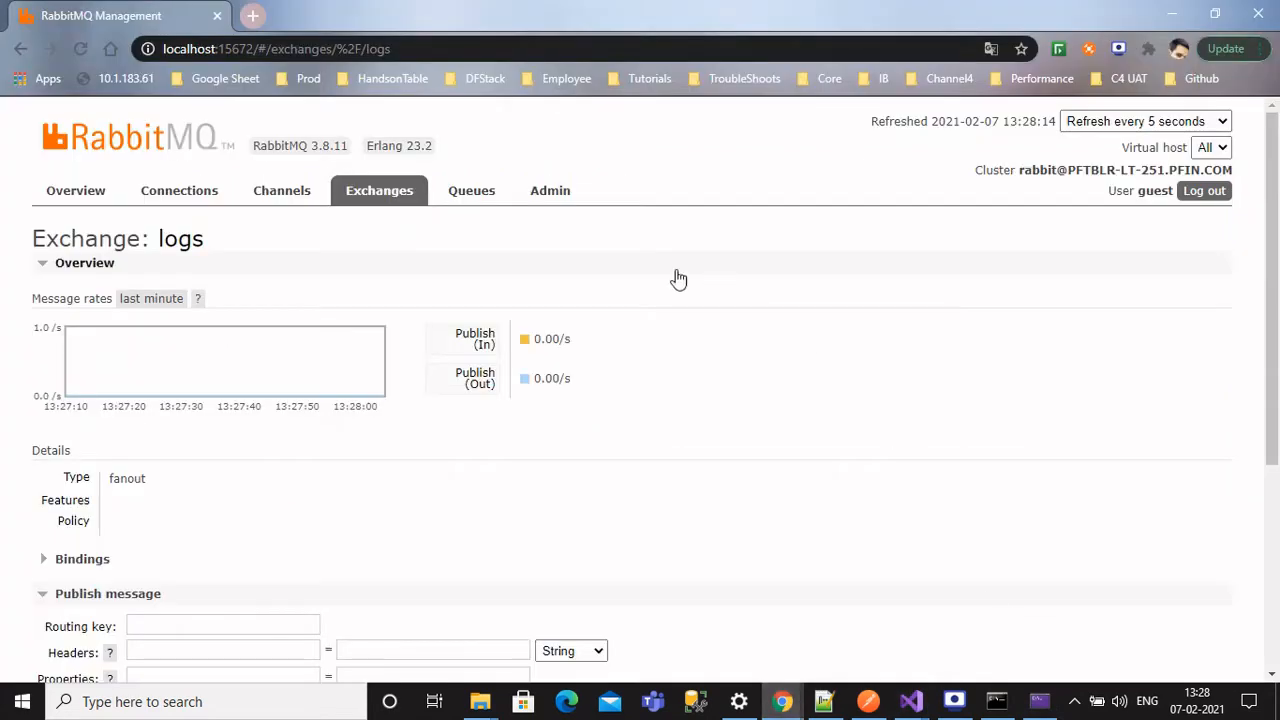
- View myexchange's details from the Exchanges list, then return to the receiver's code
click(380, 190)
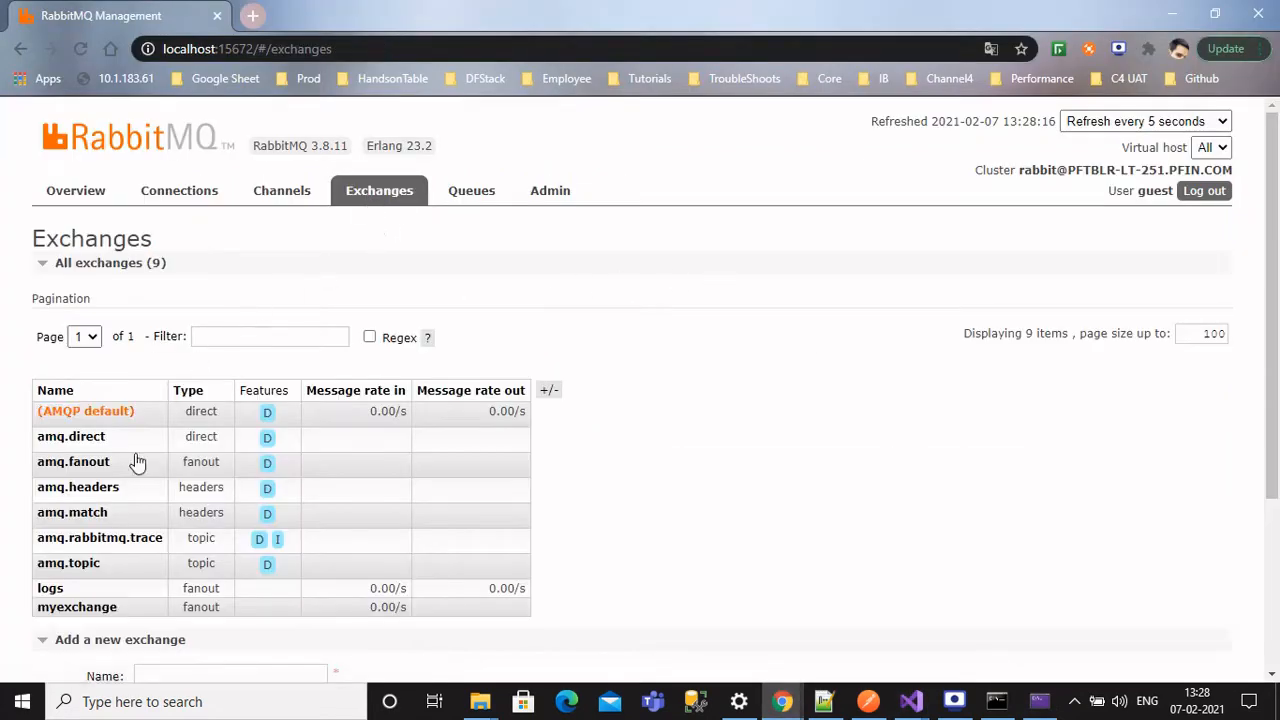
scroll(down, 3)
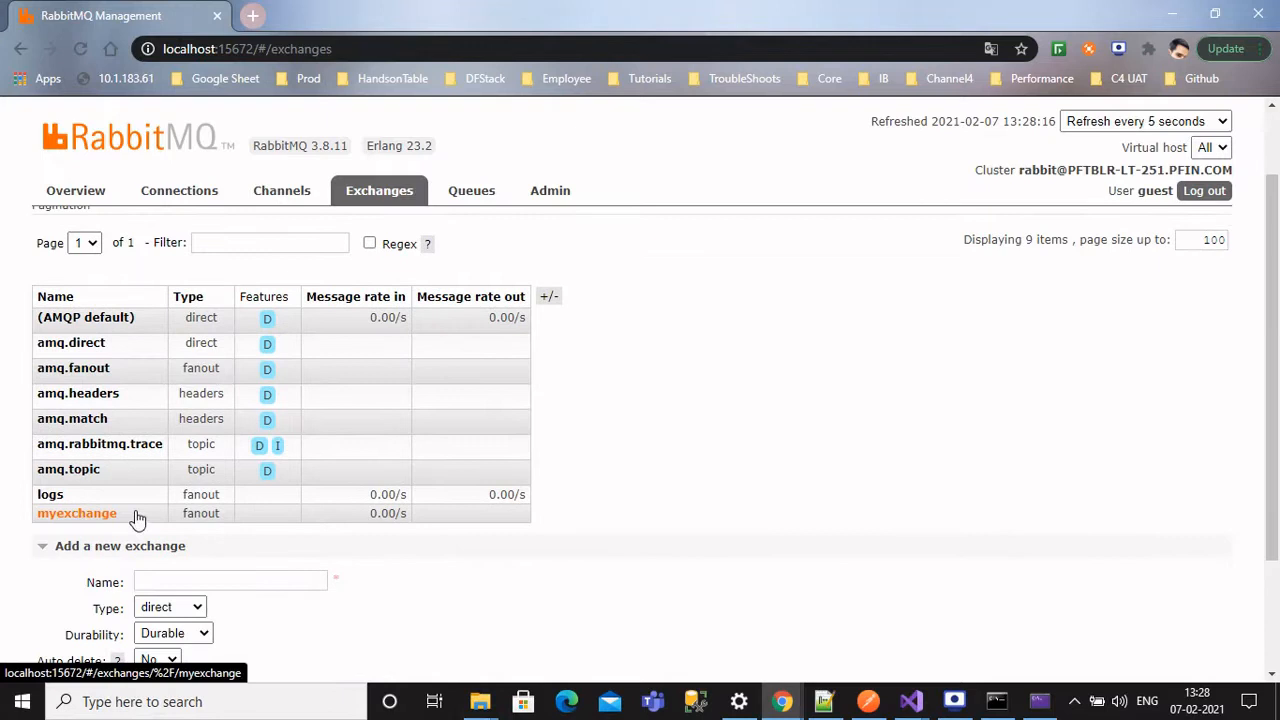
mouse_move(104, 528)
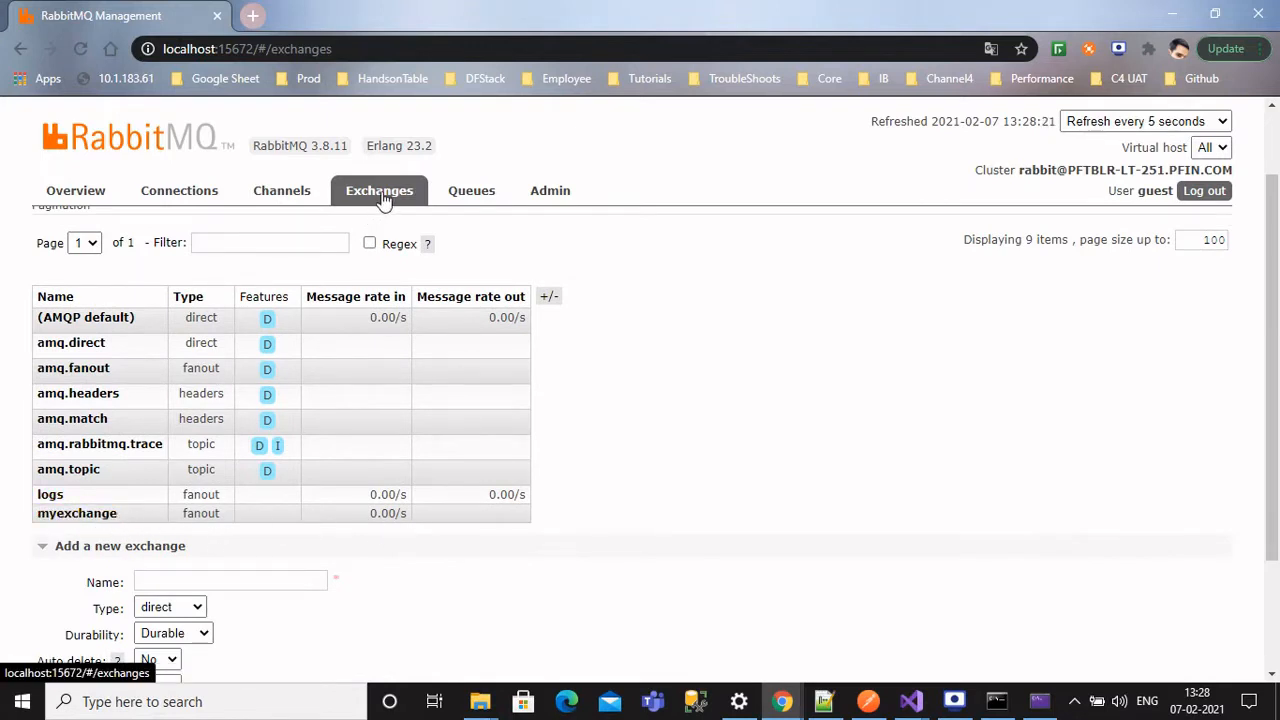
mouse_move(76, 512)
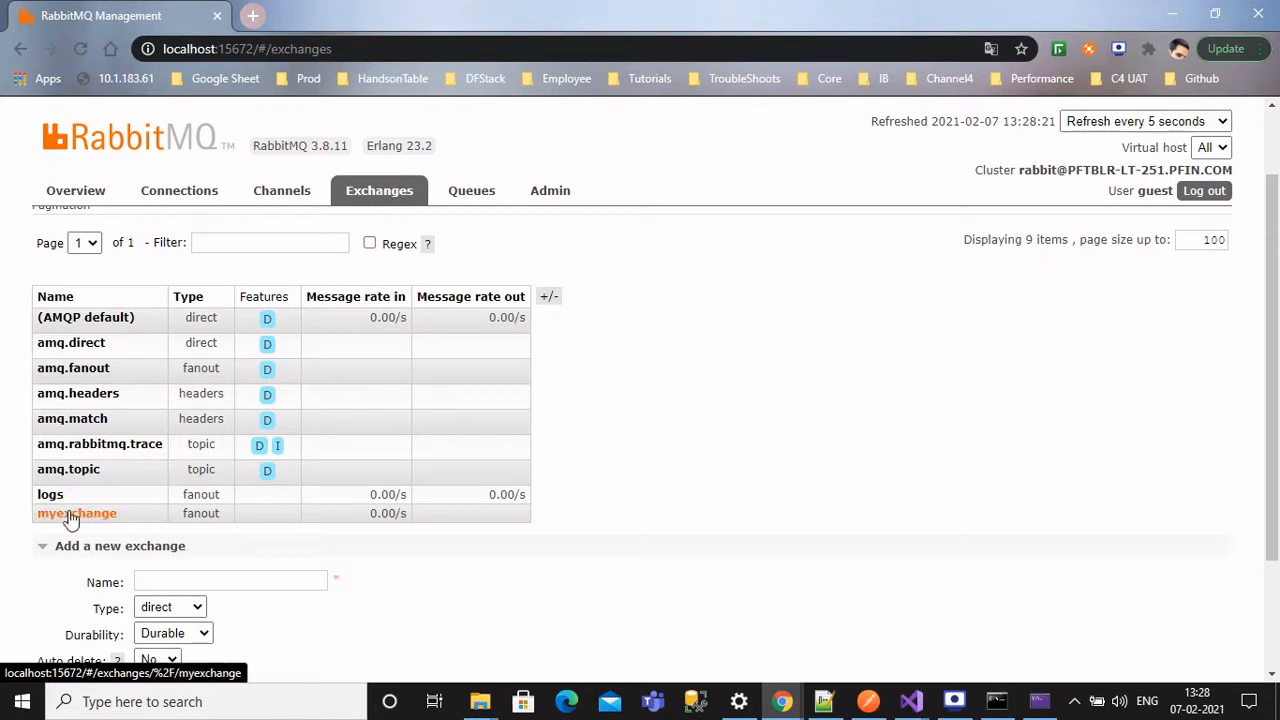
mouse_move(92, 524)
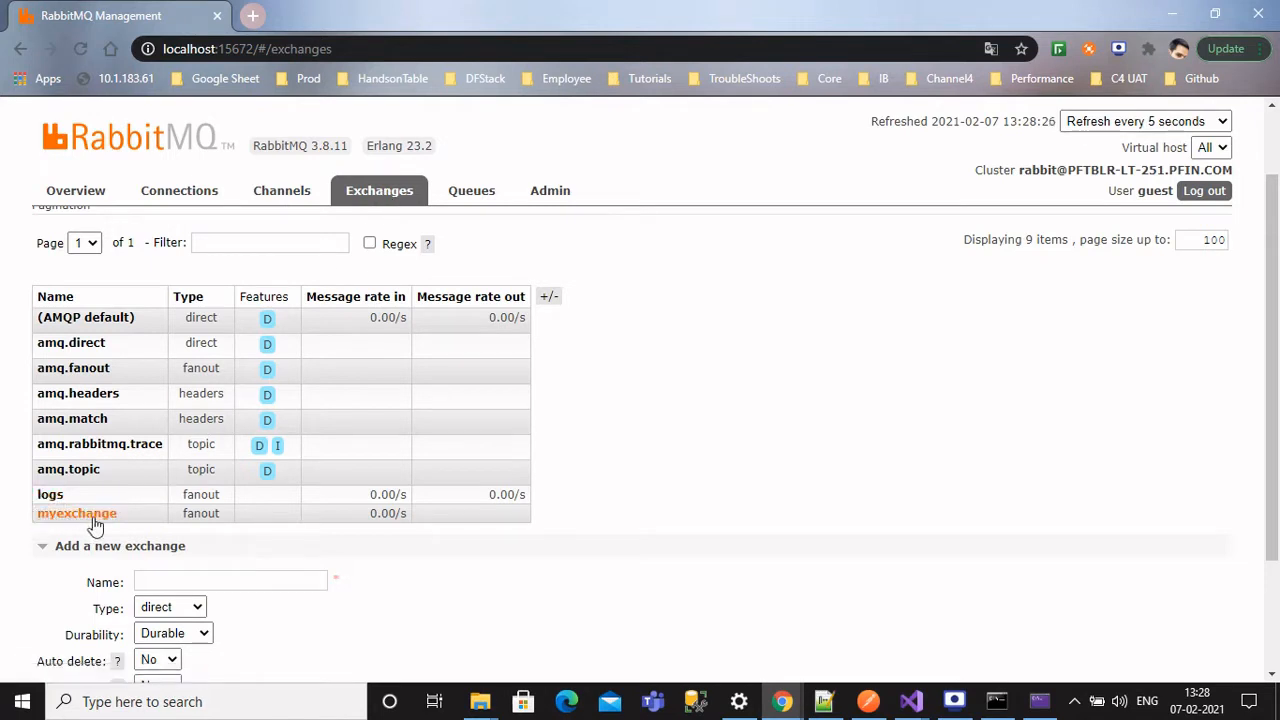
mouse_move(164, 530)
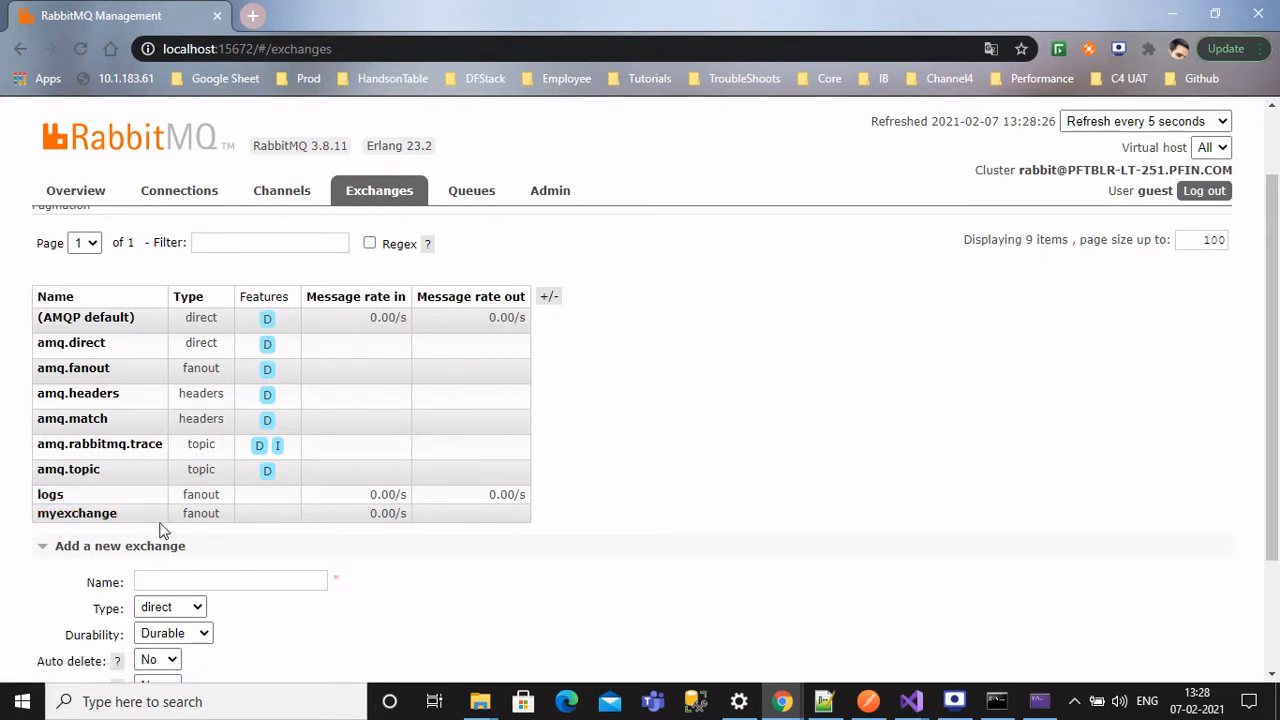
click(76, 512)
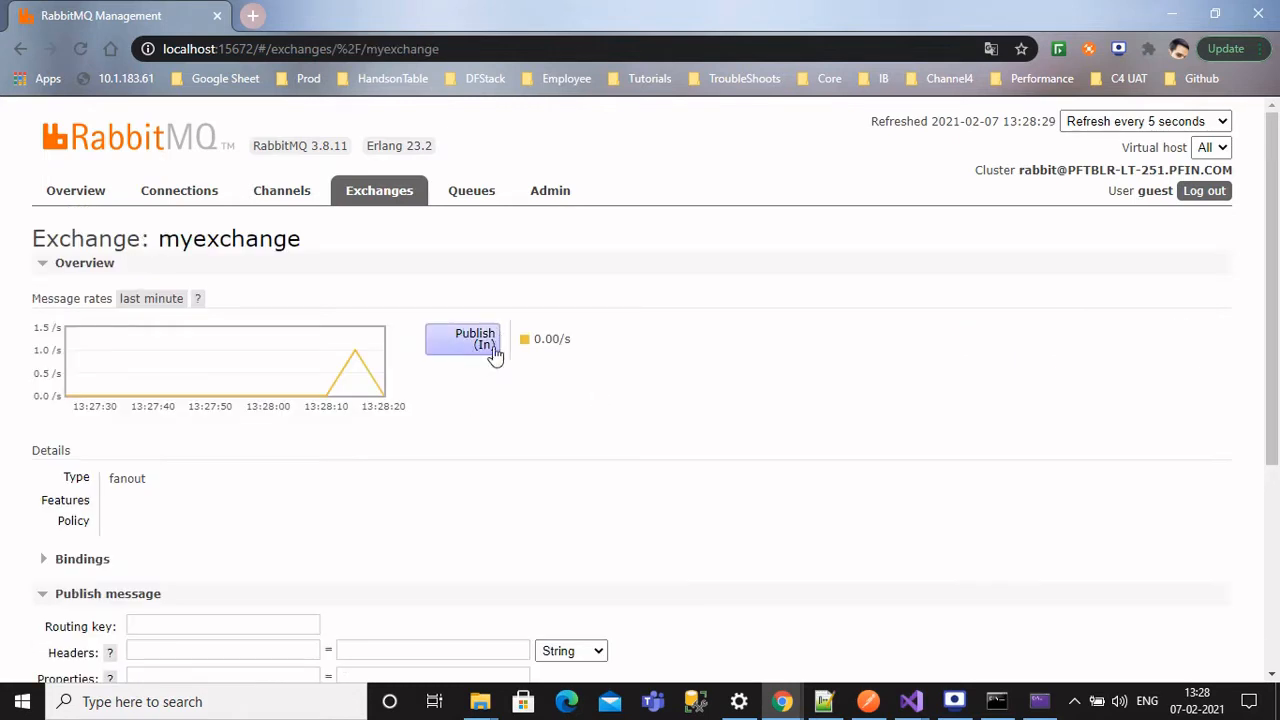
mouse_move(470, 414)
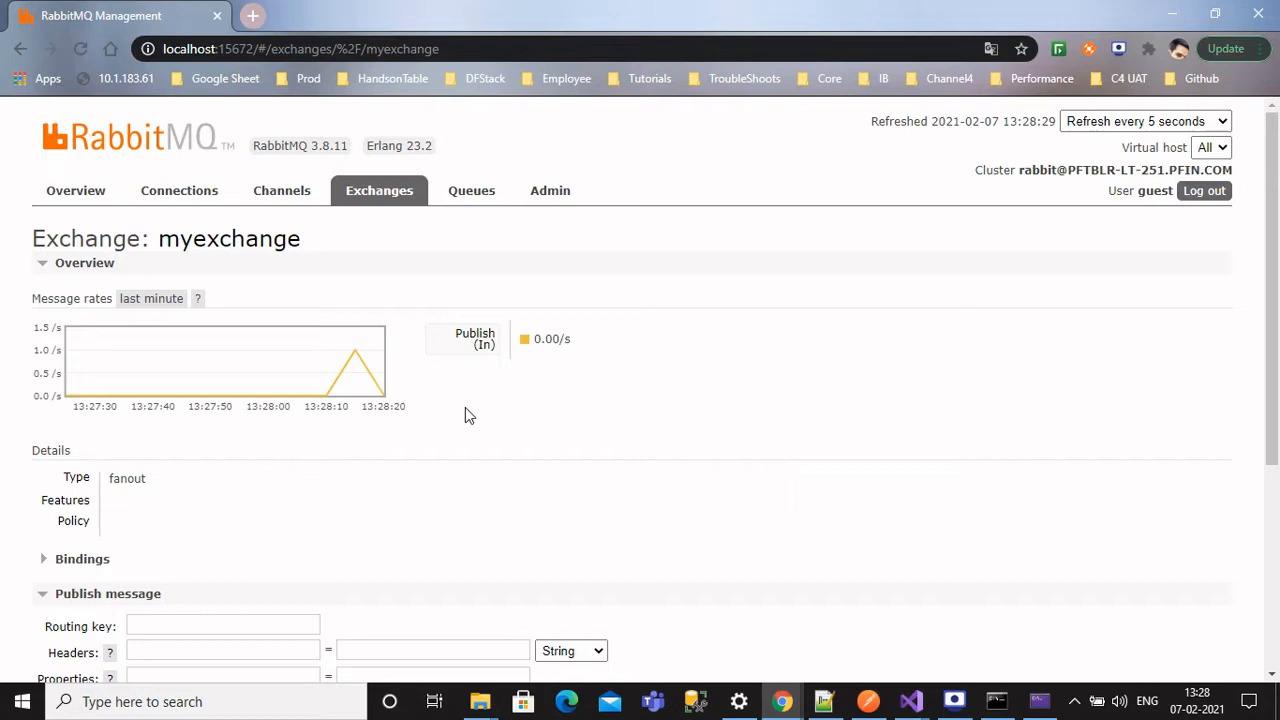
click(908, 700)
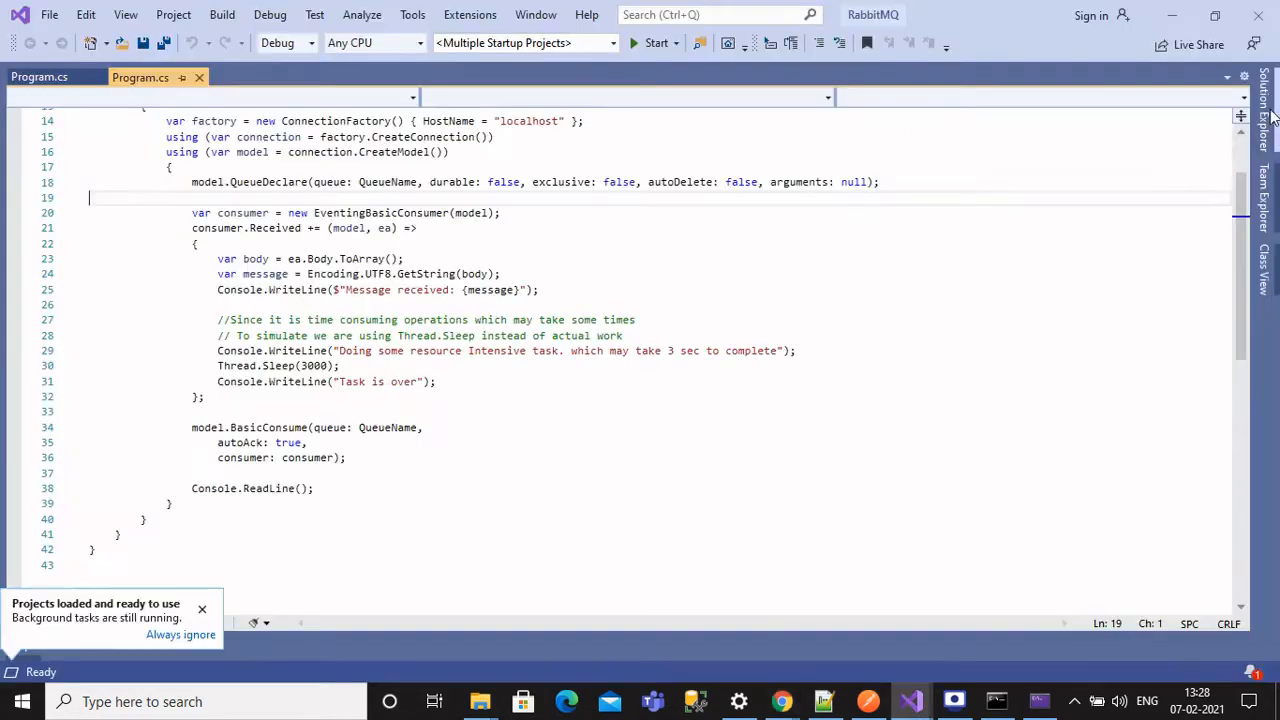
- Declare the fanout exchange myexchange in the Receiver's Program.cs
click(1260, 116)
text(m)
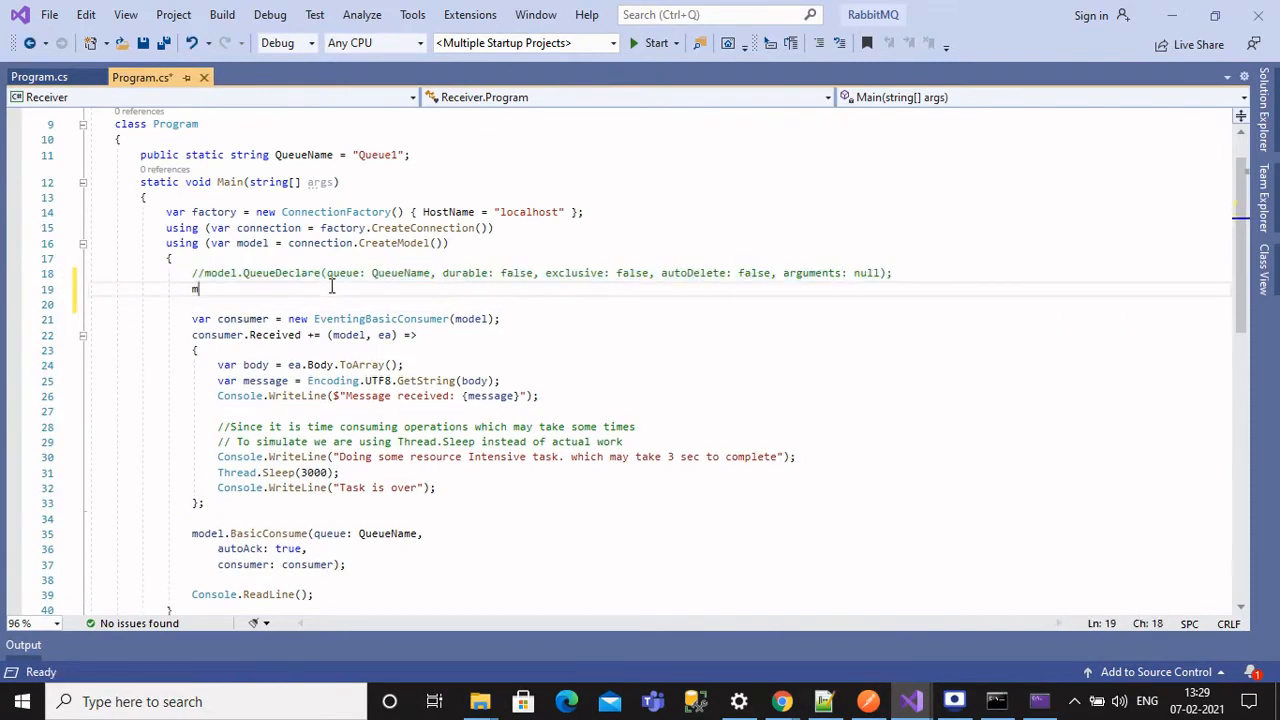
text(odel.ExchangeDeclare(exchange:"myexchange",type:)
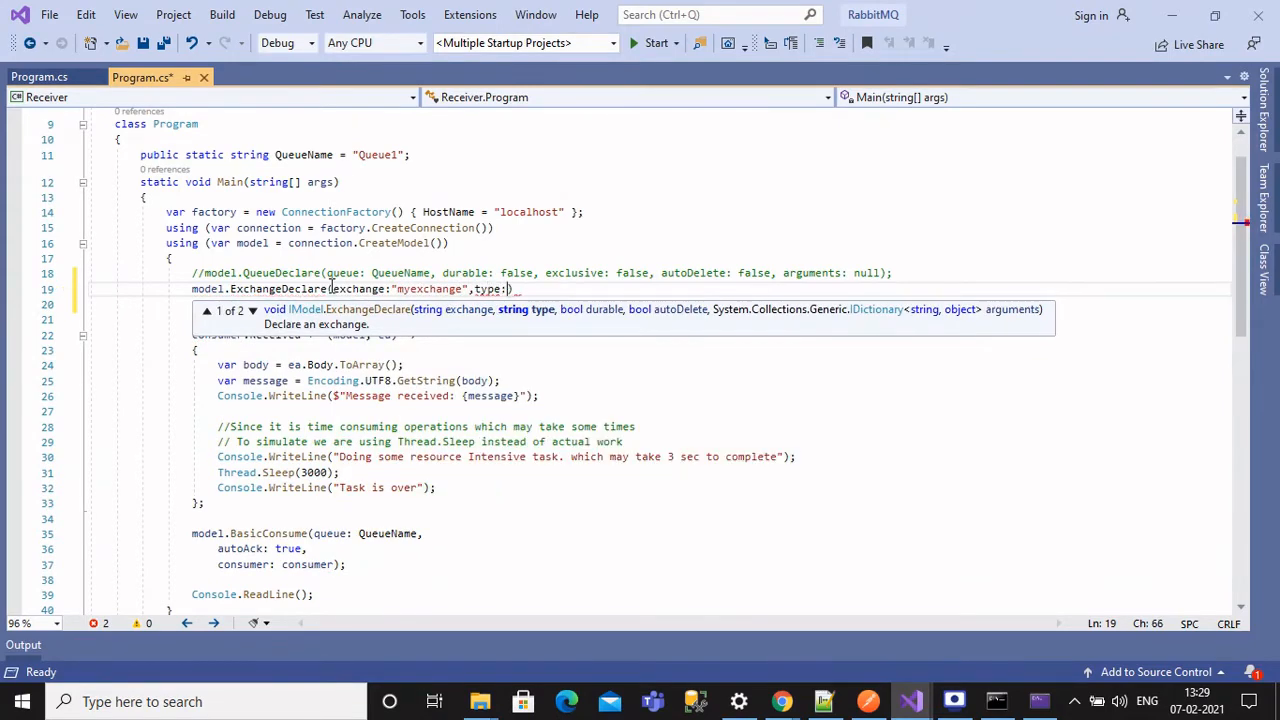
text(ExchangeType.Headers)
text(var queueNam)
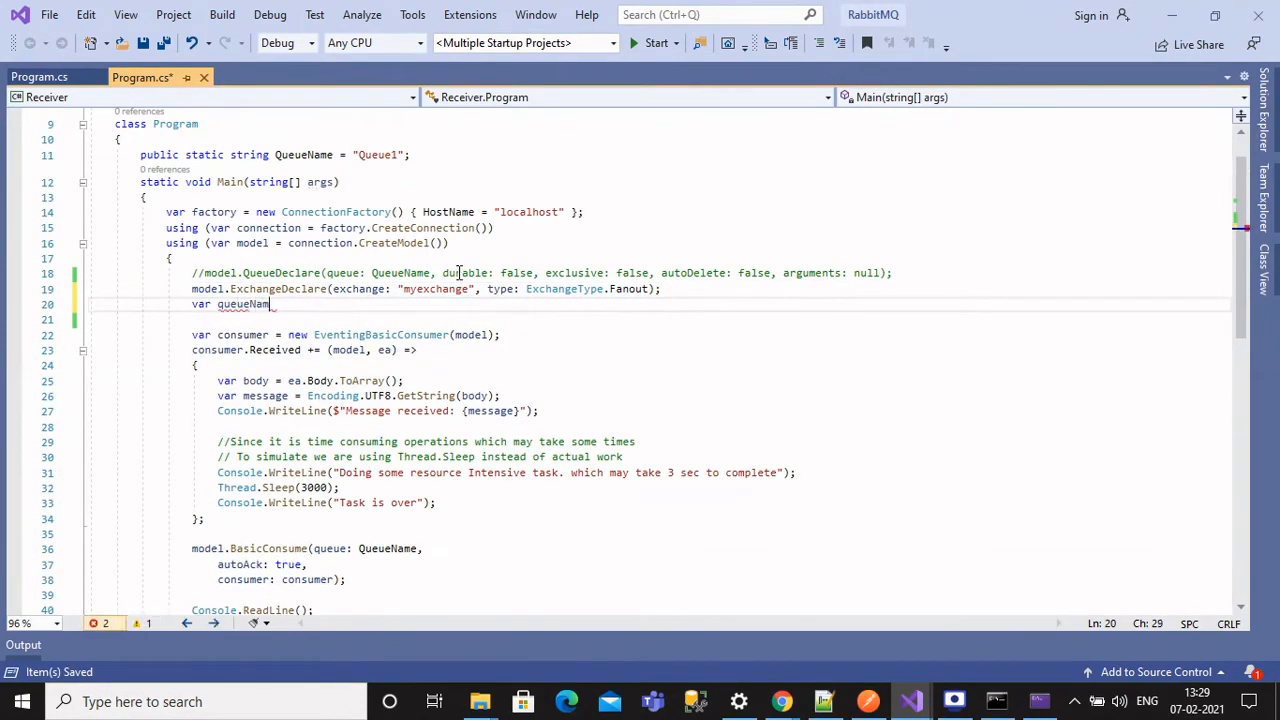
- Take a server-named queue from QueueDeclare().QueueName and QueueBind it to myexchange
text(=model.QueueDeclare)
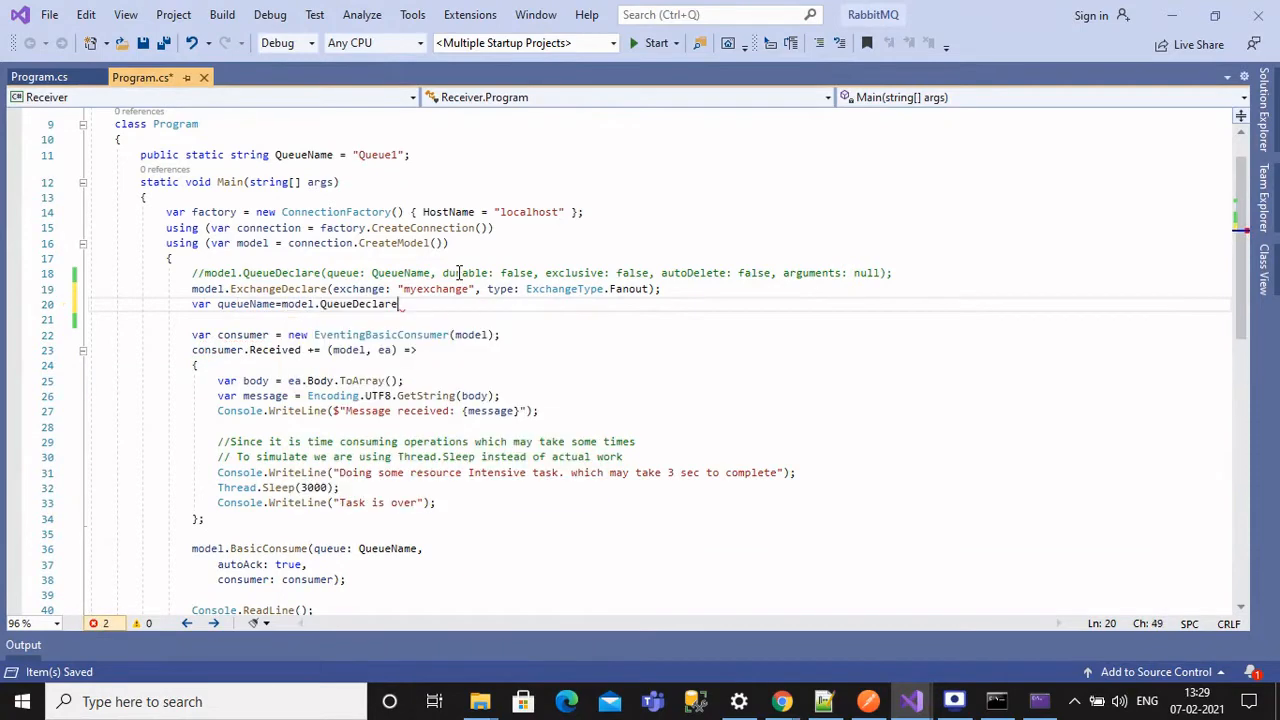
text(().QueueName;)
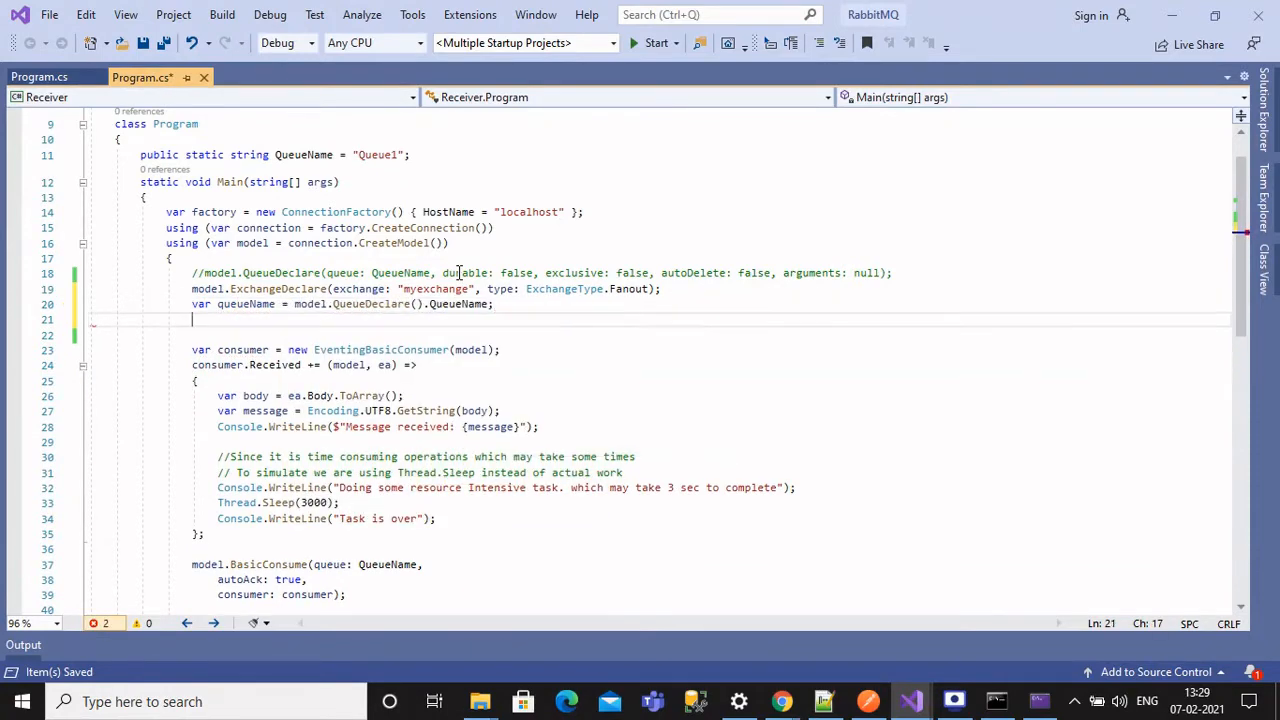
text(model)
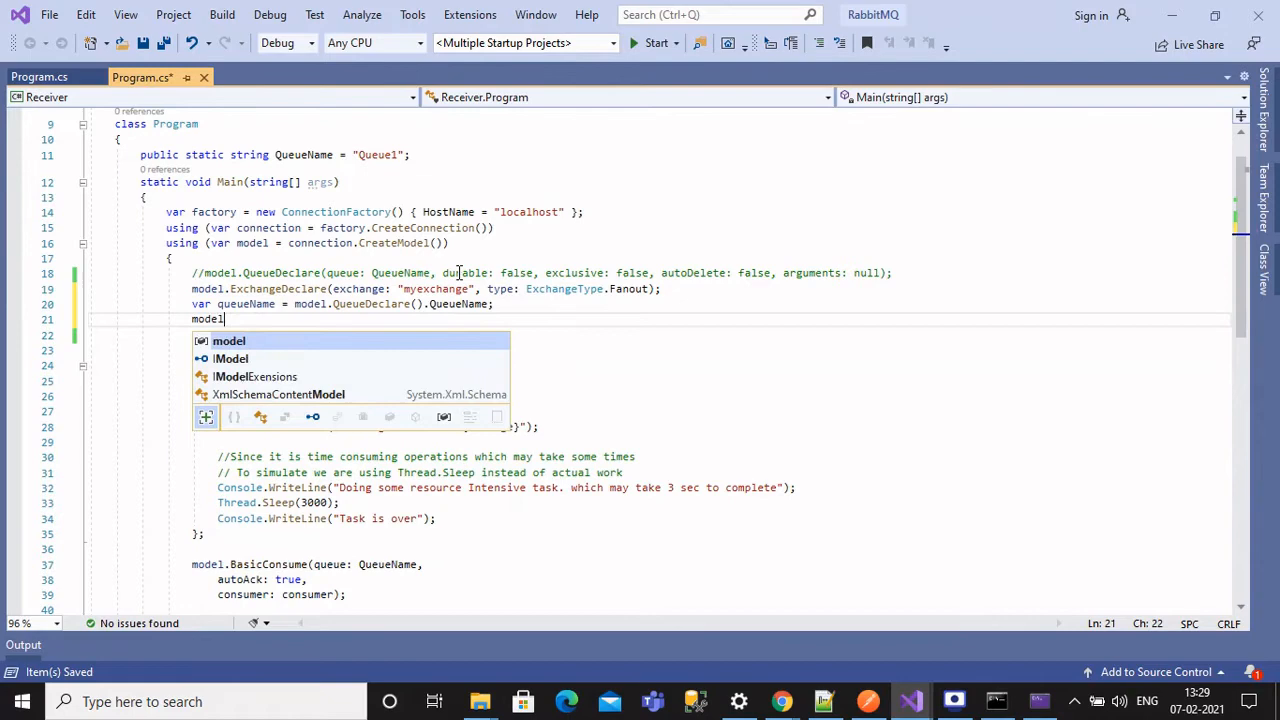
text(.QueueBind)
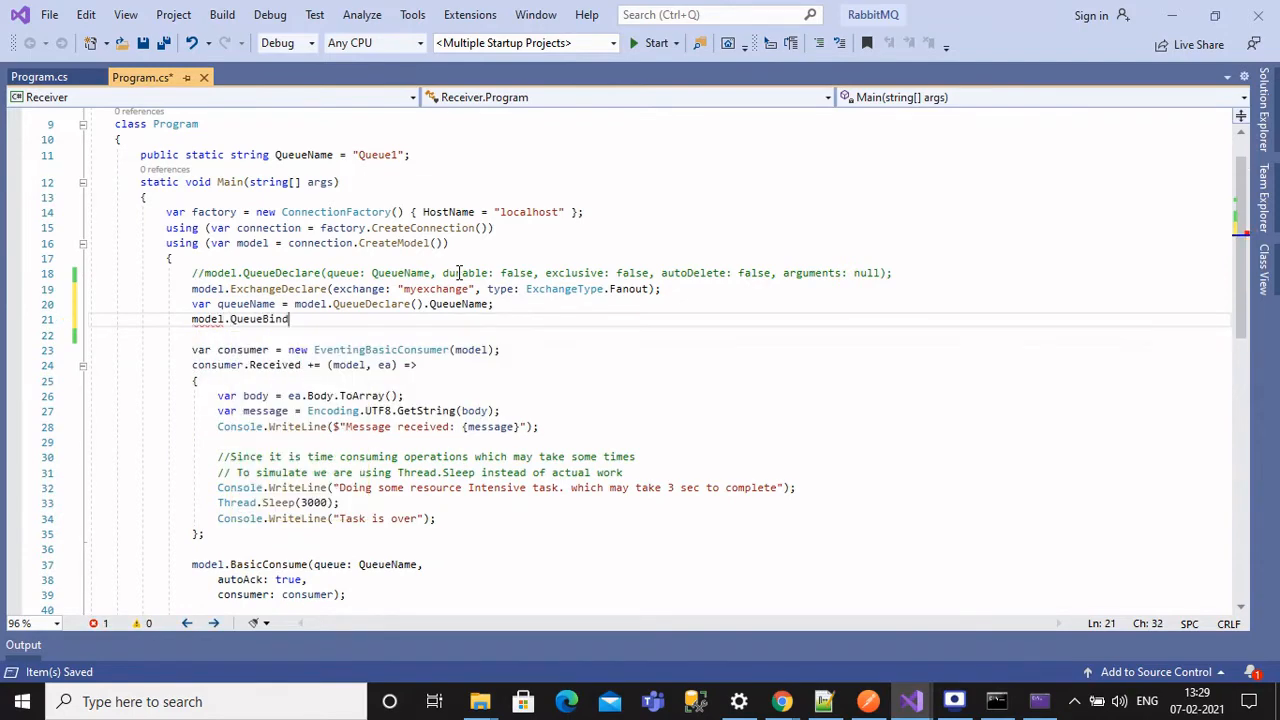
text(()
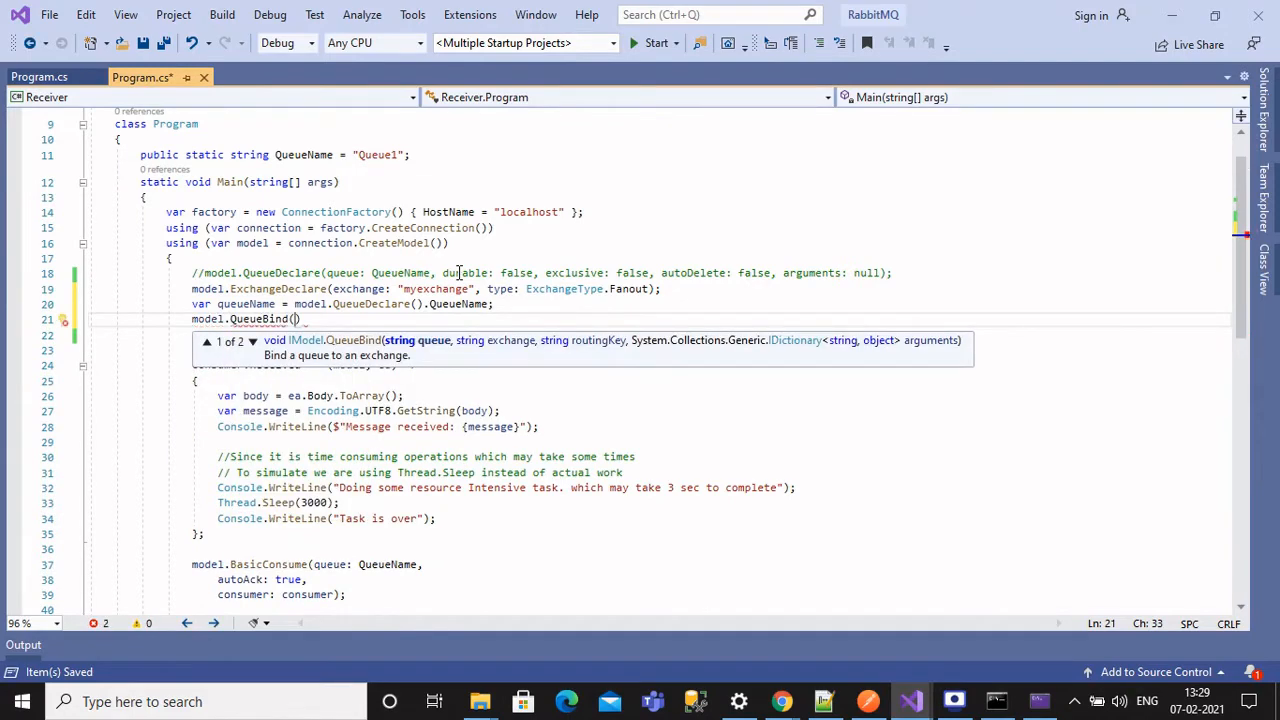
text(queueName,exchange:"myexchange)
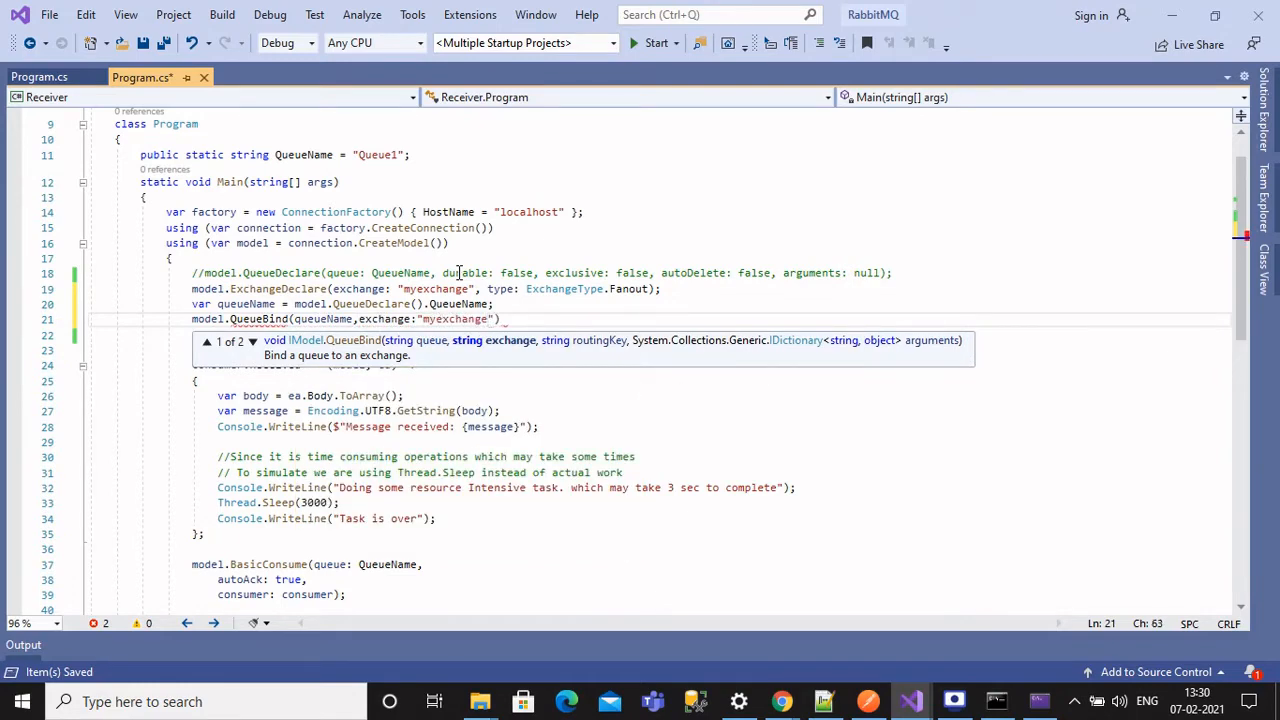
text(,rou)
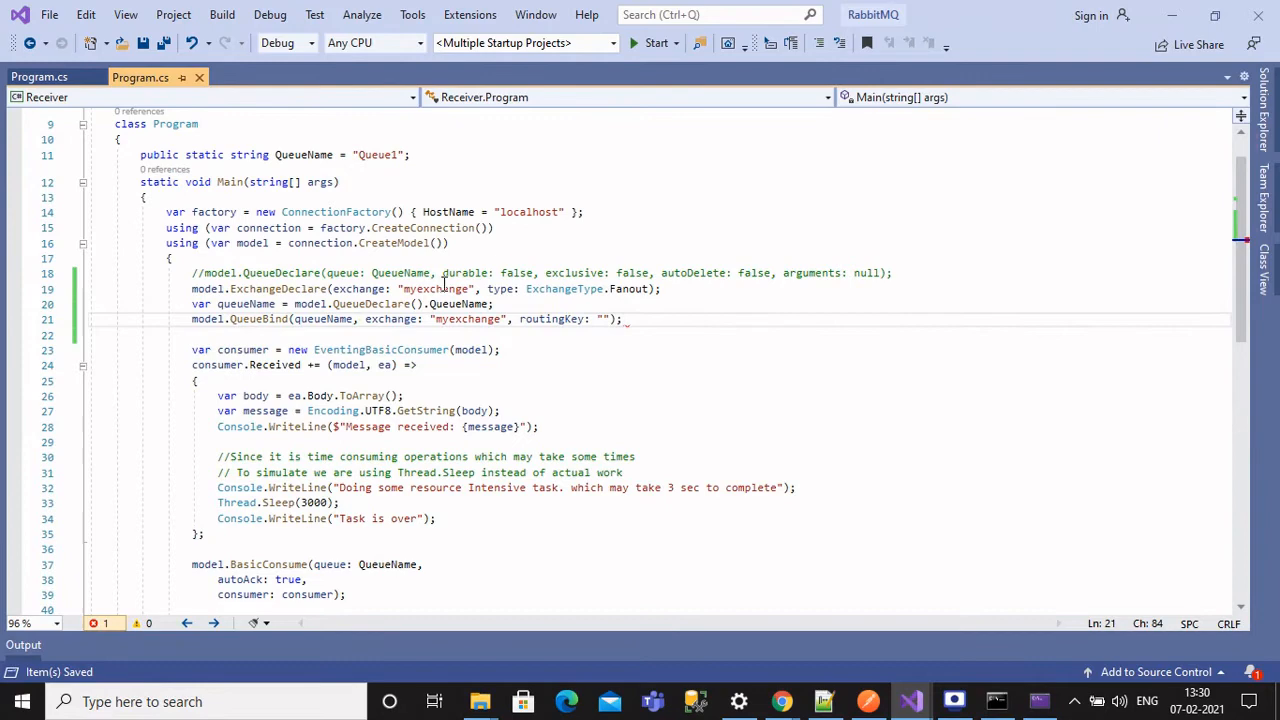
- Add Console.WriteLine calls for a waiting-for-messages line and a blank line
text(Console)
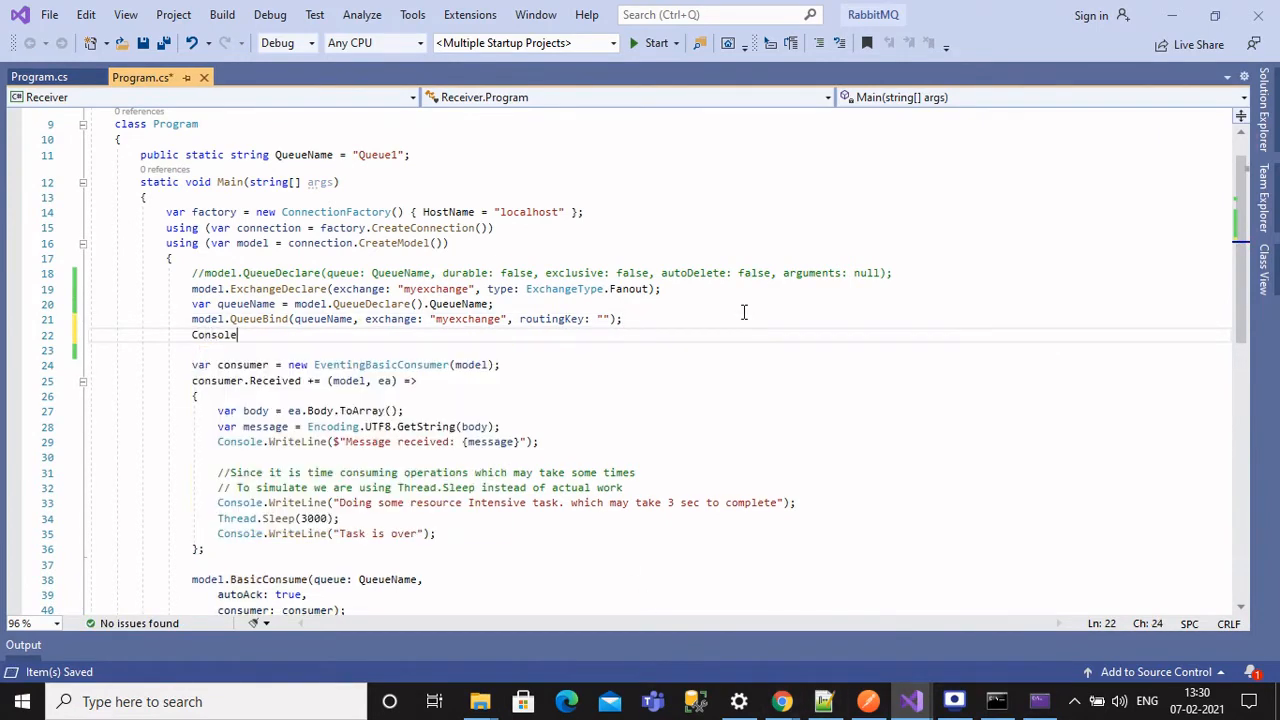
text(.WriteLine("Waiting for new messages");)
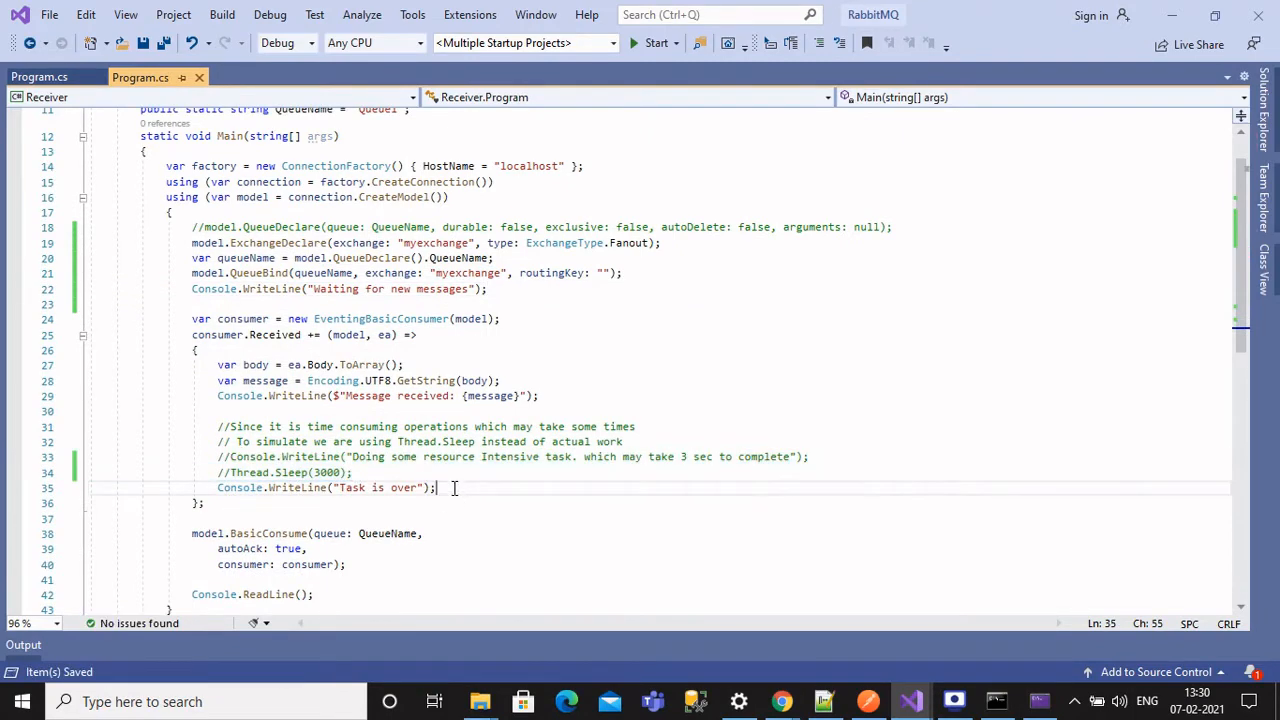
text(Console.)
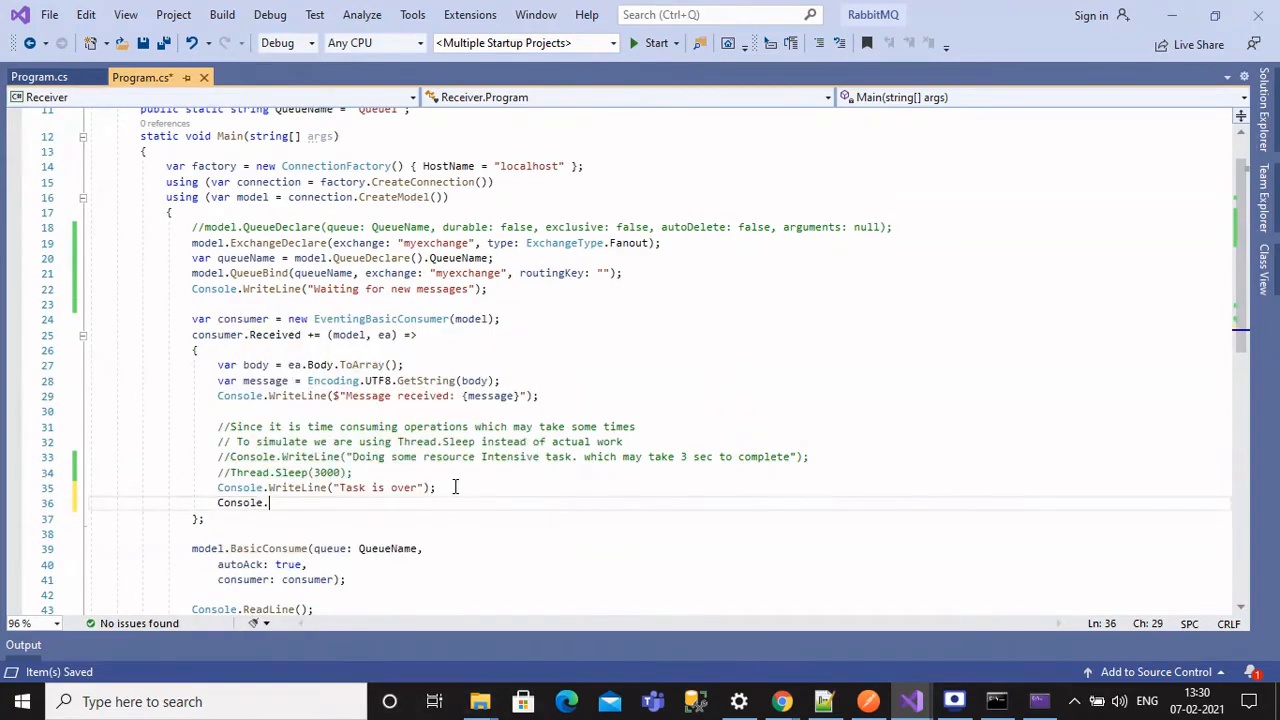
text(WriteLine)
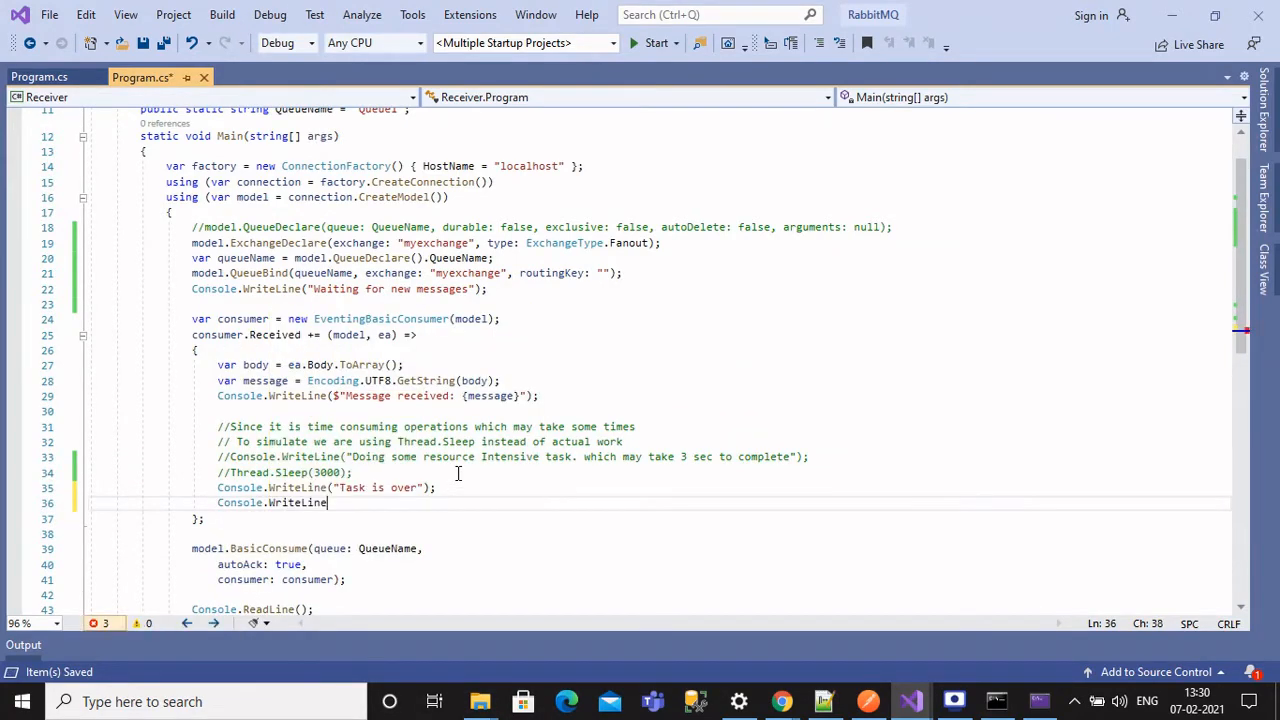
text(();)
click(660, 108)
text(//)
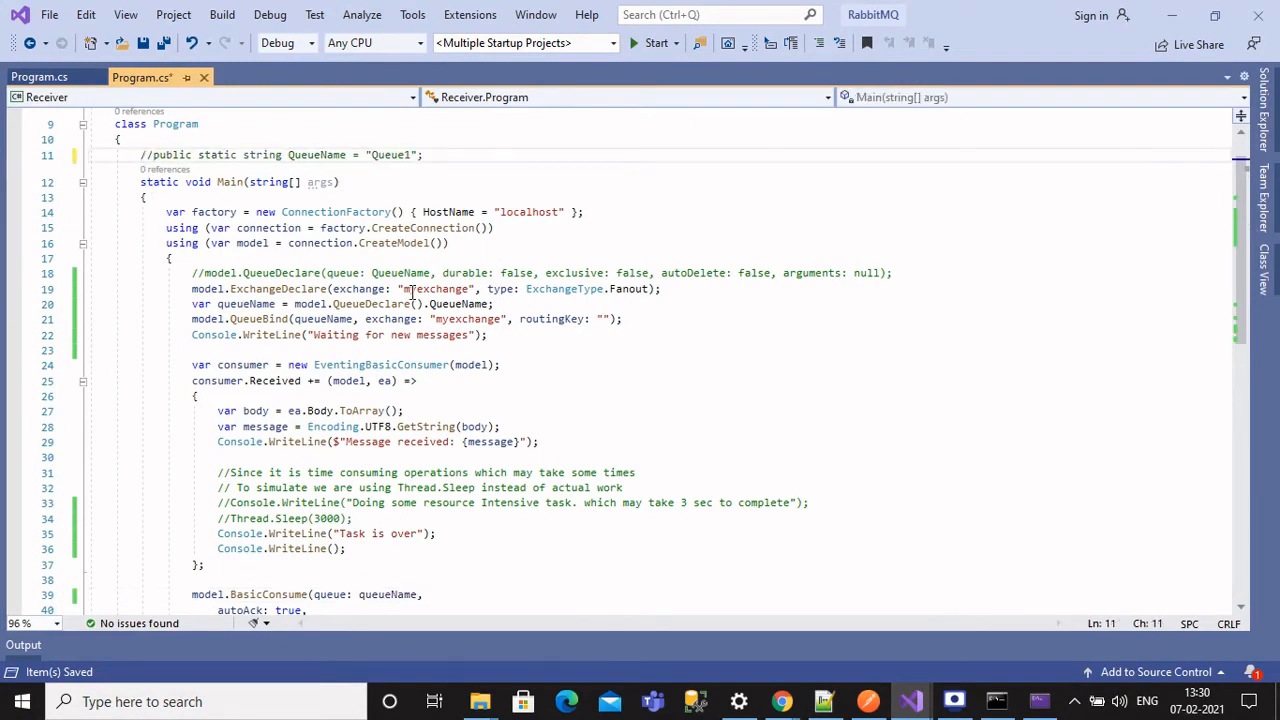
- Set multiple startup projects so Receiver and Receiver2 both start and Sender does not
scroll(down, 3)
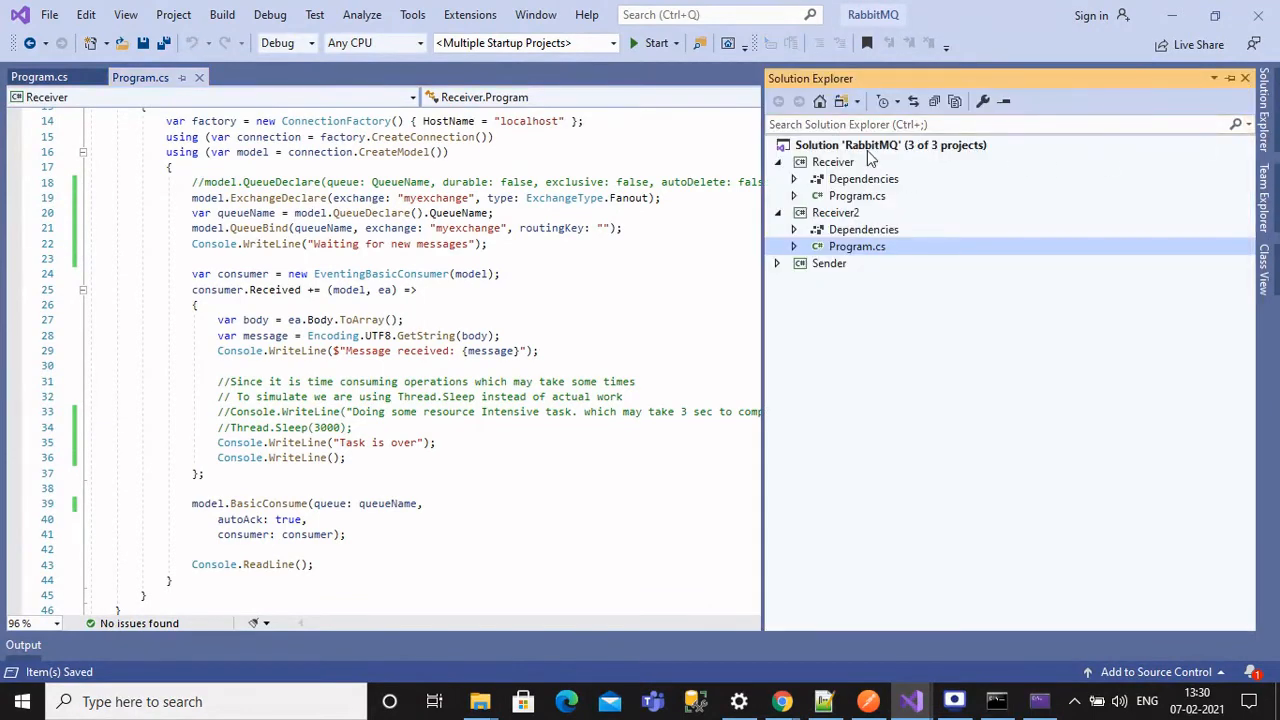
click(888, 144)
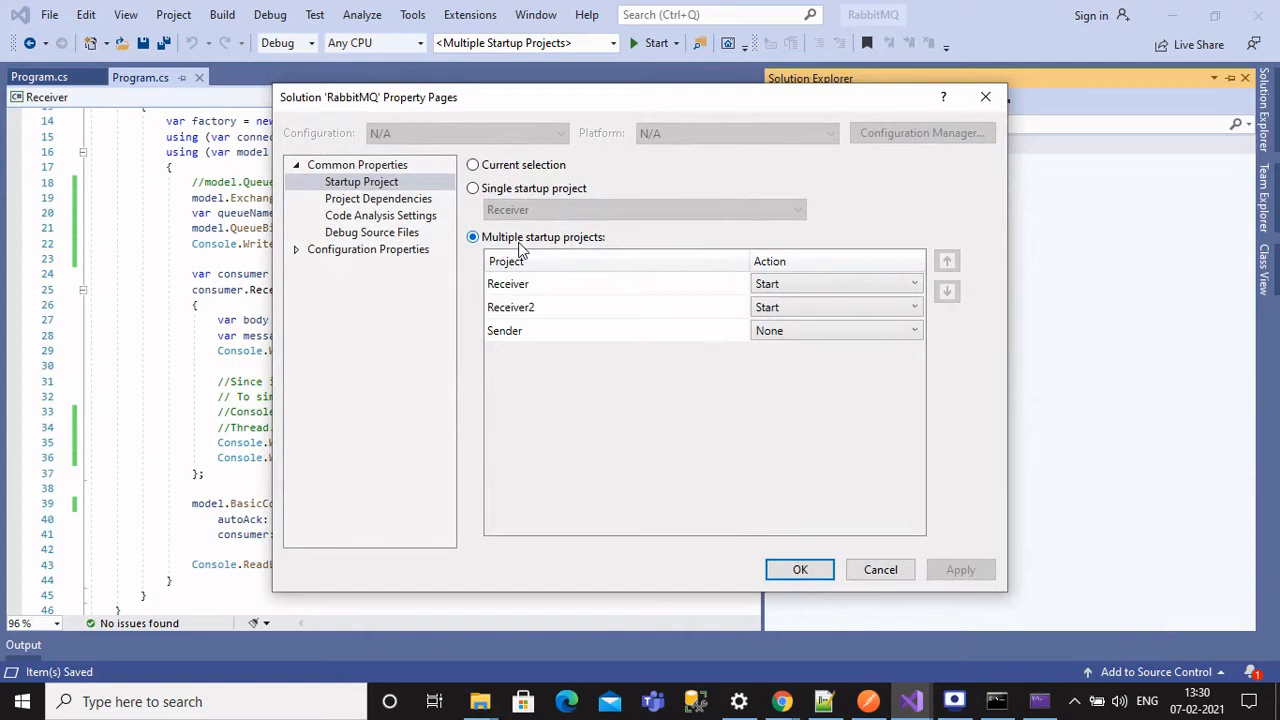
mouse_move(564, 248)
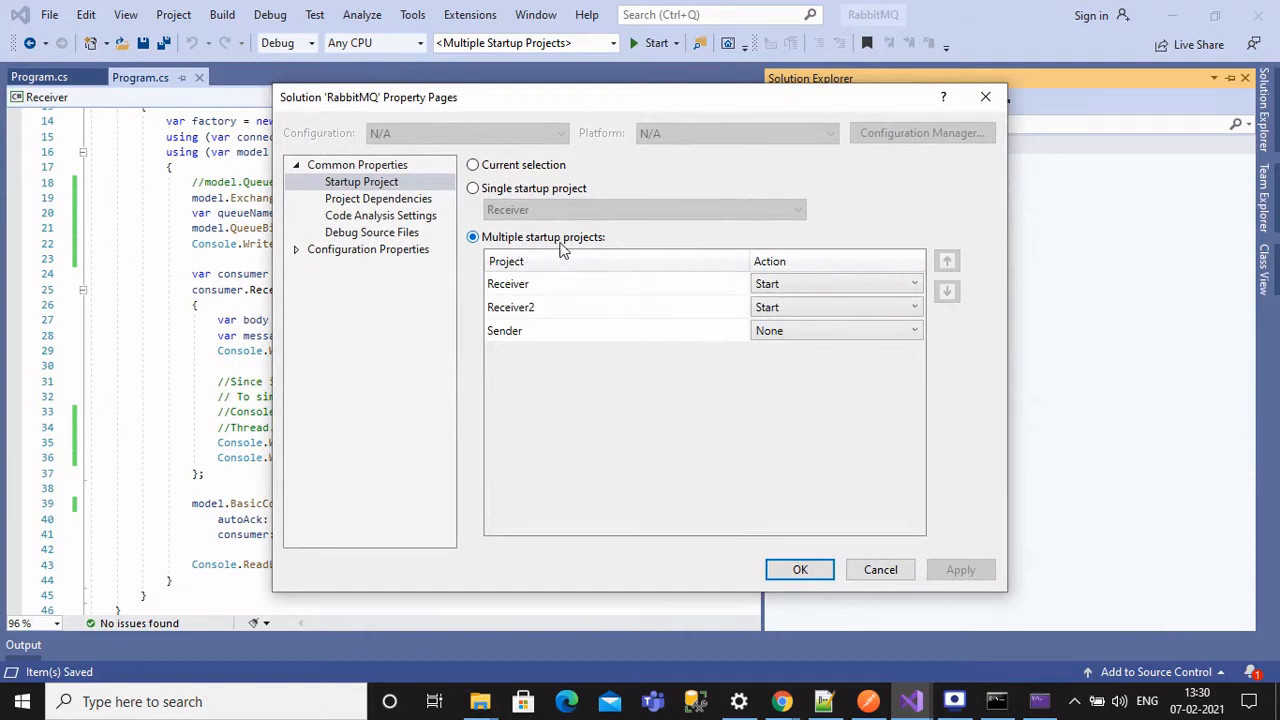
click(800, 568)
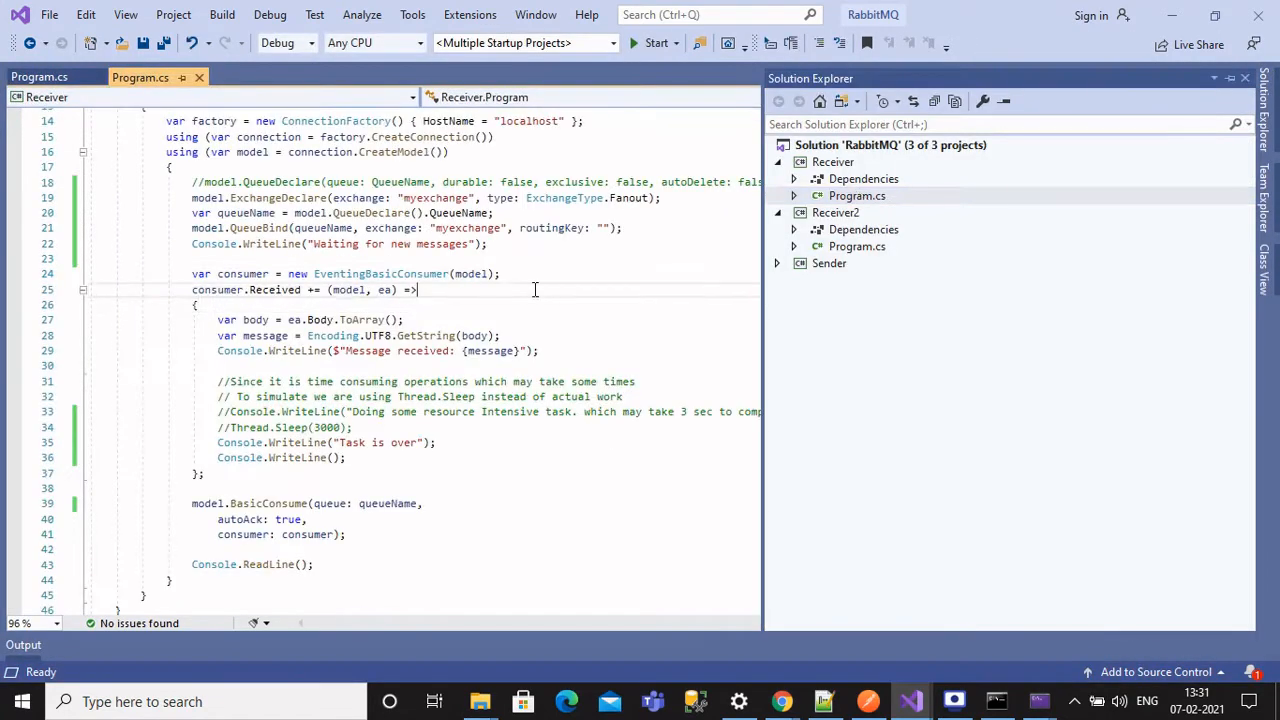
- Label Receiver2's received message 'for Notification:' and Receiver's 'for Logs', then start the build
scroll(down, 3)
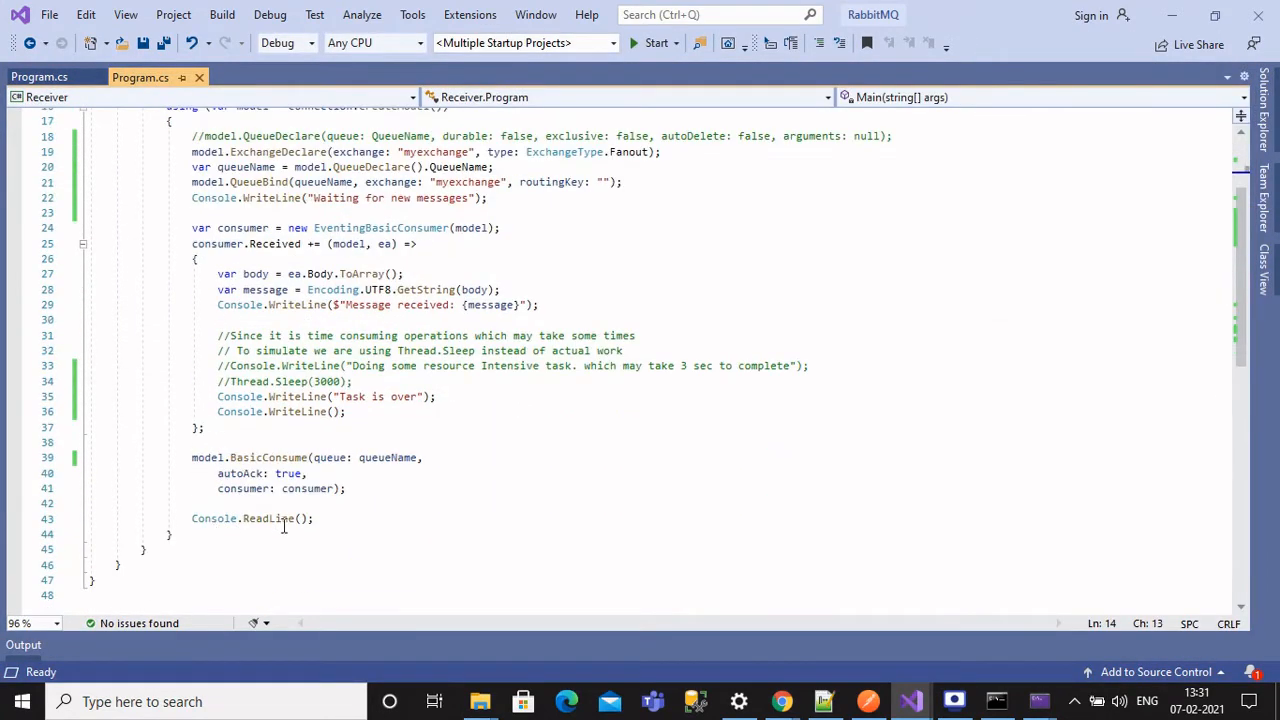
click(140, 76)
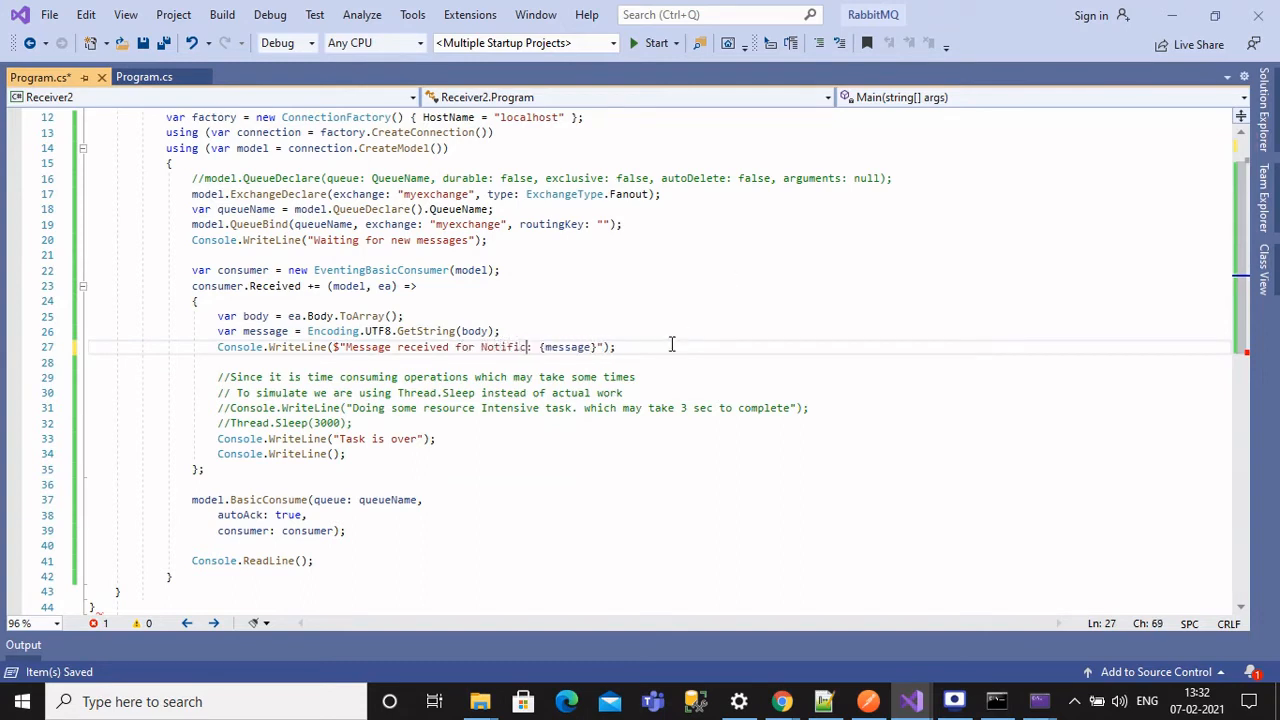
text(ation:)
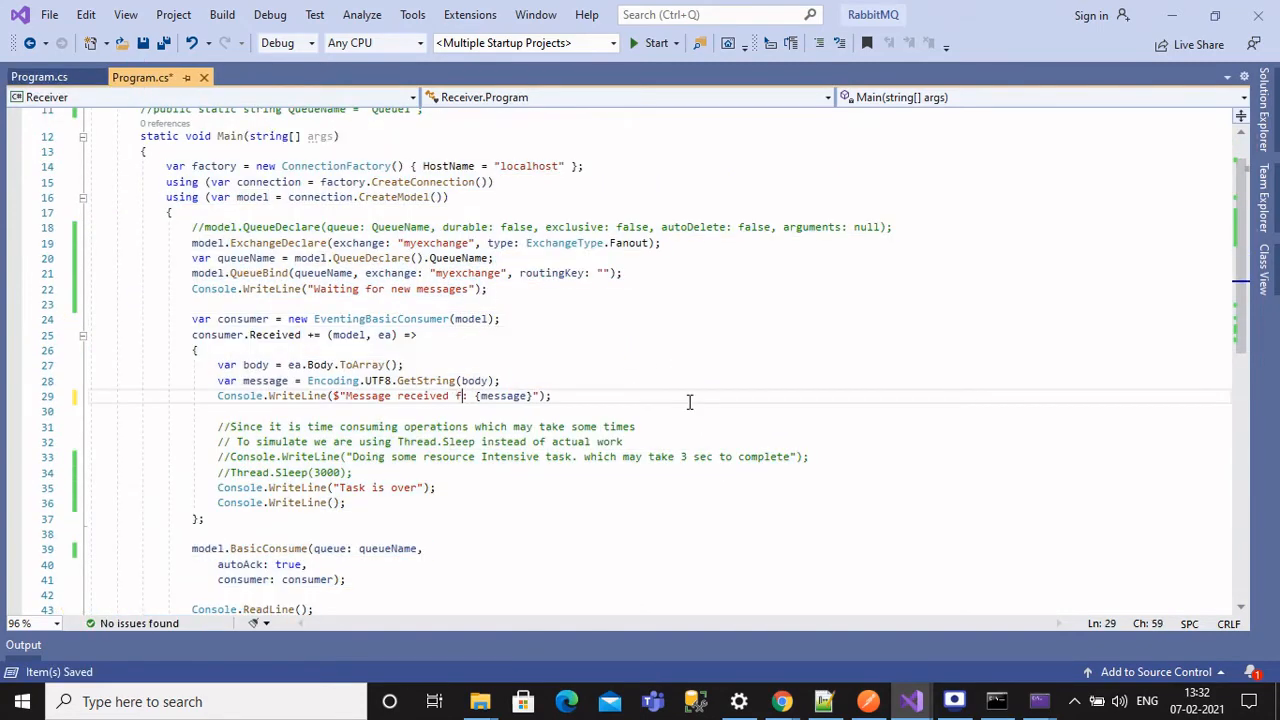
text(or Logs)
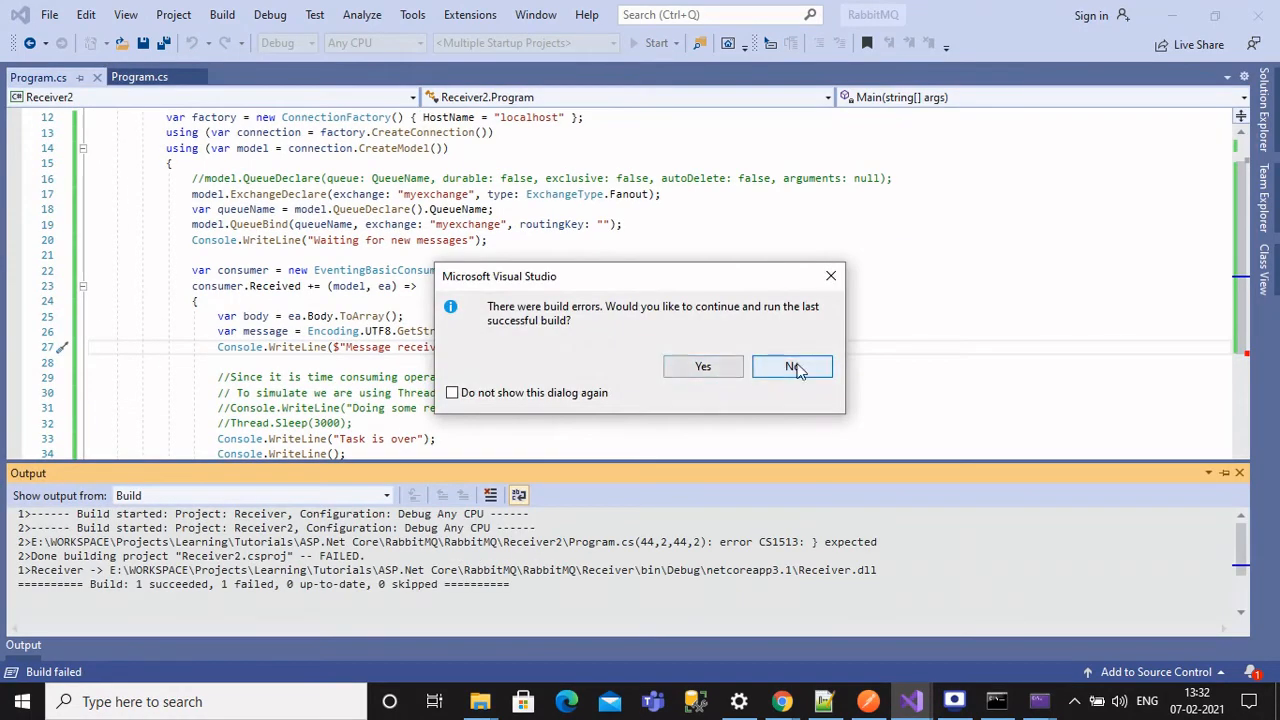
- Decline running the last successful build so Receiver2's error can be fixed and all projects launched
click(792, 366)
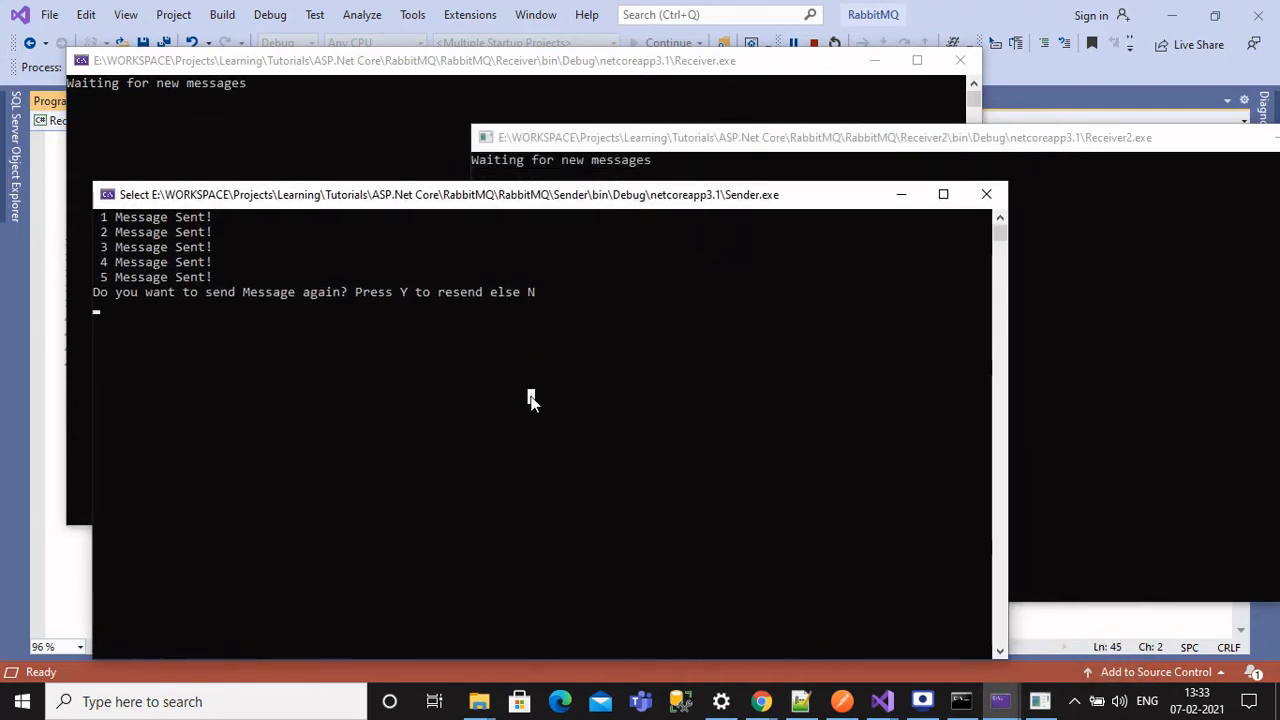
- Resend 10 messages from the Sender console, then bring up the myexchange management page
text(Y)
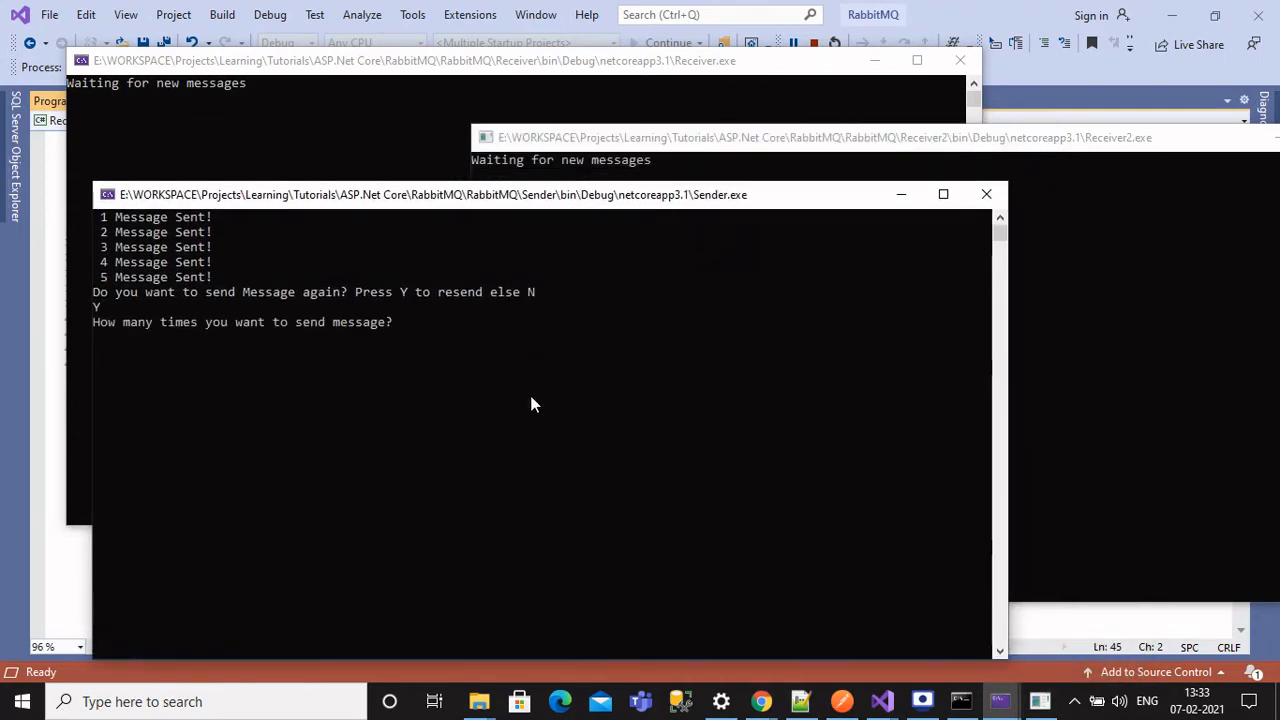
text(10)
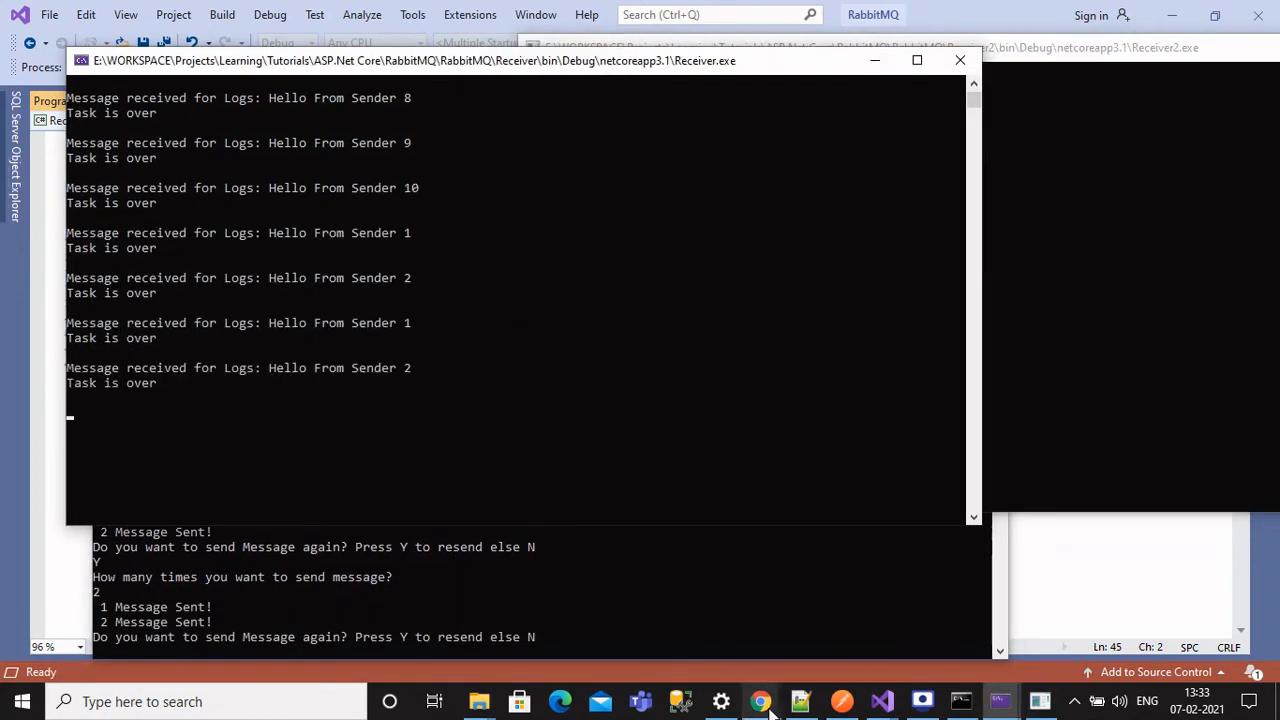
click(760, 700)
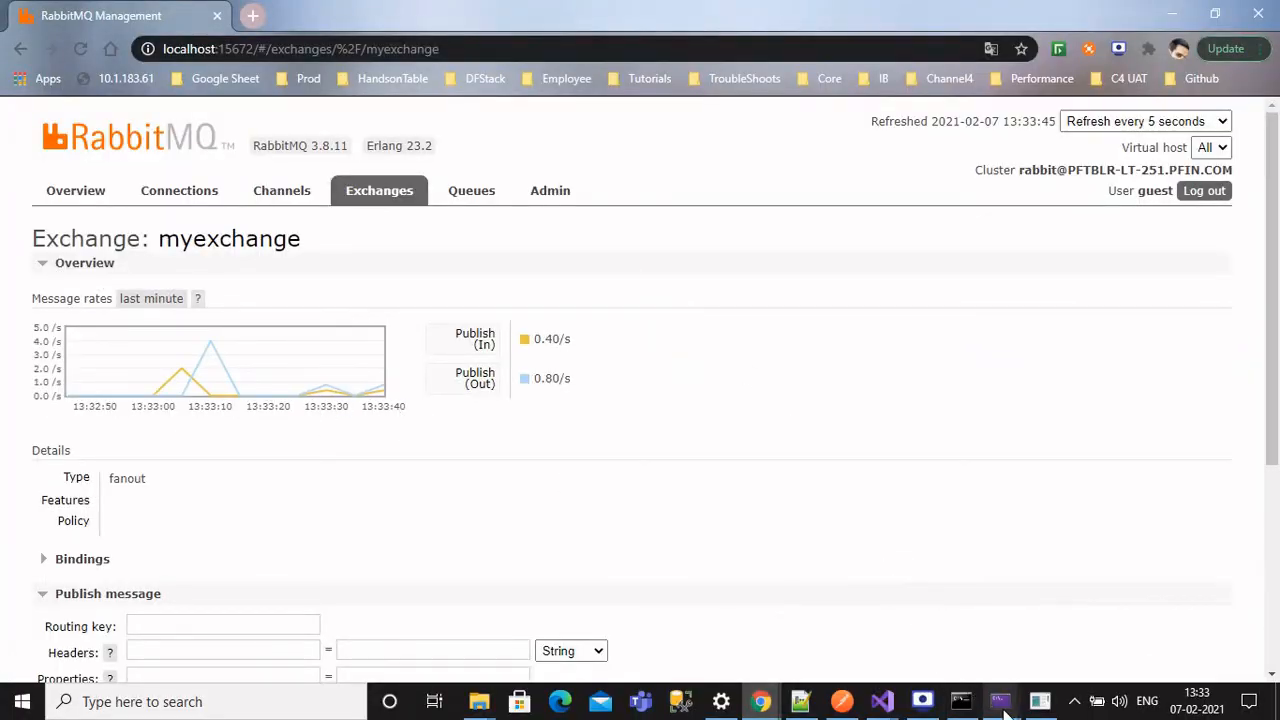
- Resend 5 messages from the Sender and compare the Logs and Notification receiver outputs with the rate graph
click(1000, 700)
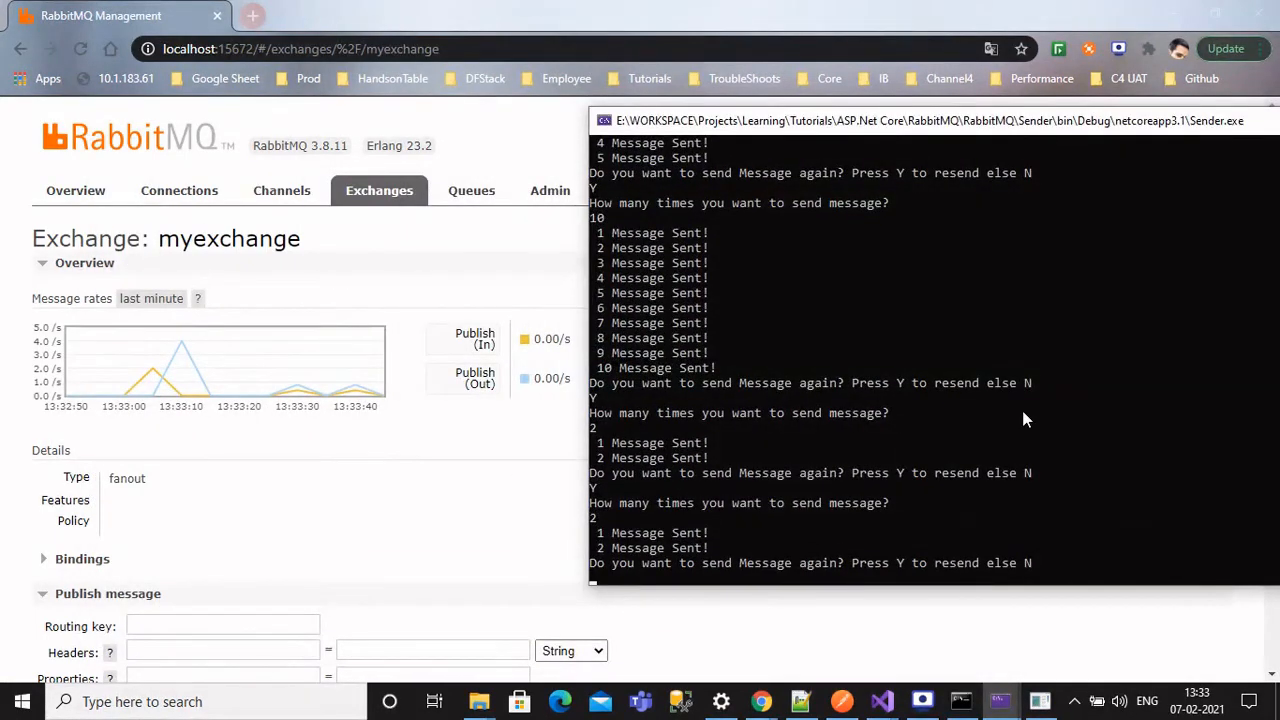
text(5)
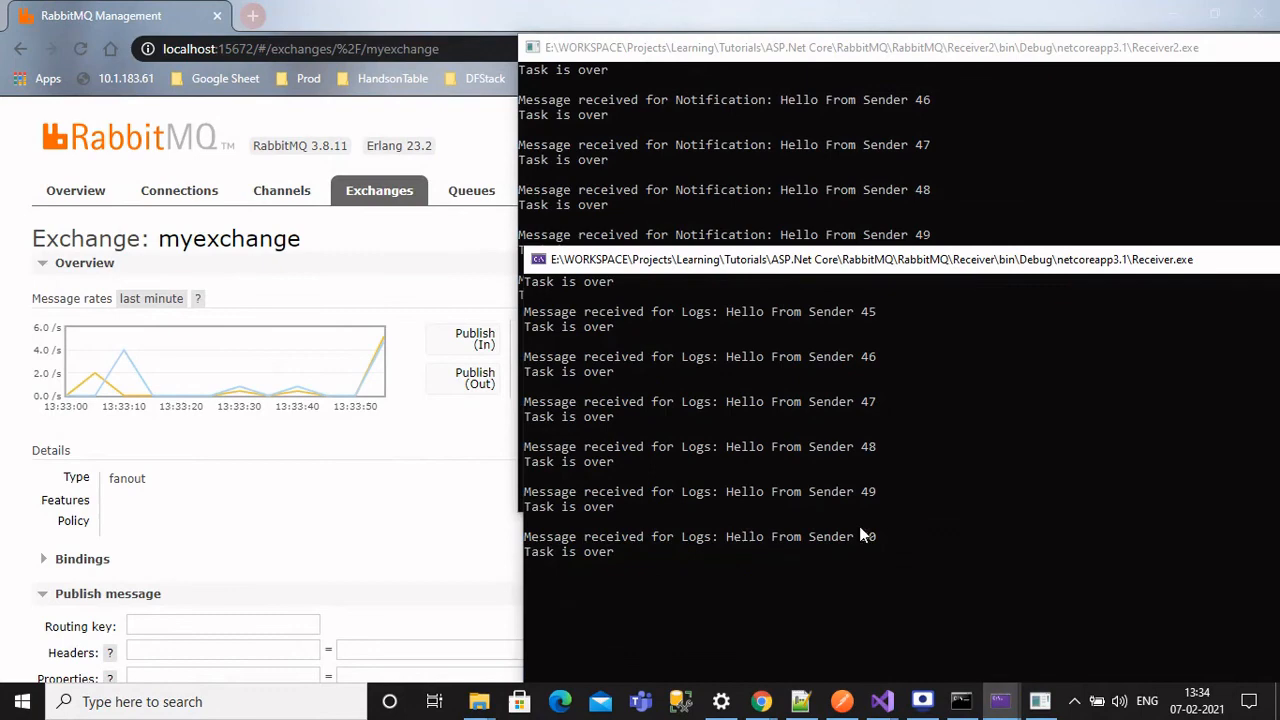
click(960, 700)
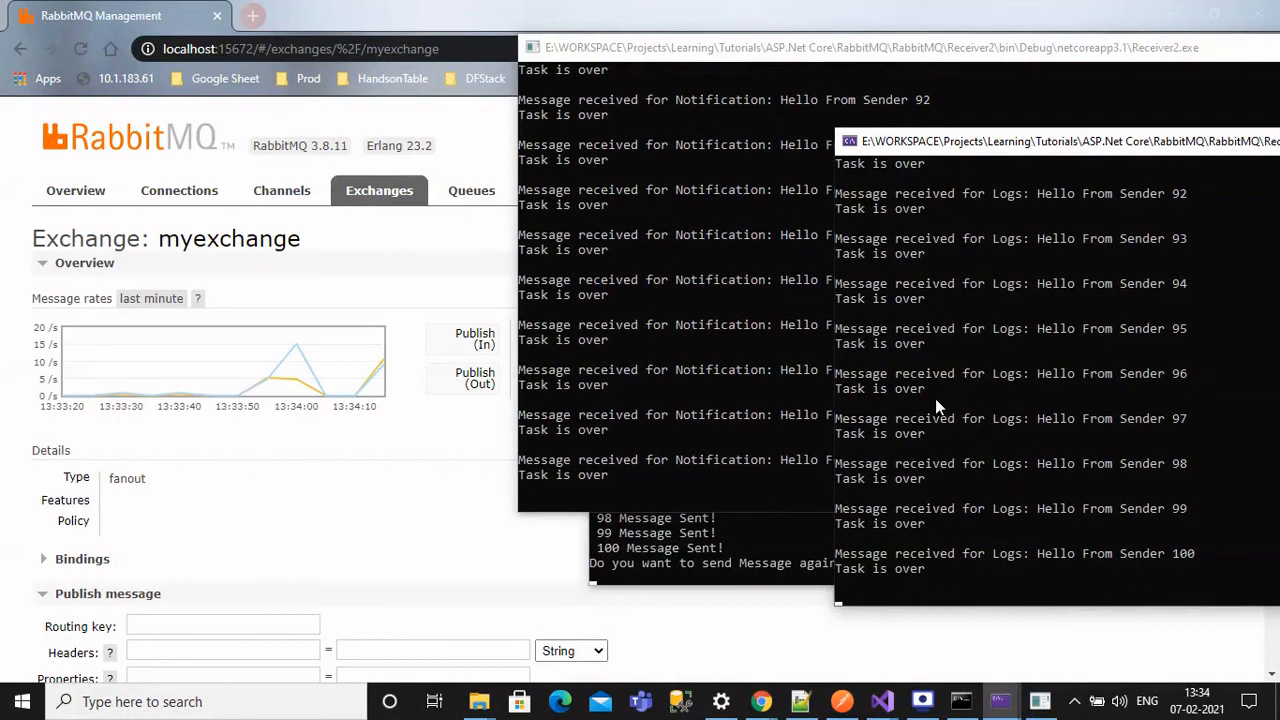
mouse_move(378, 376)
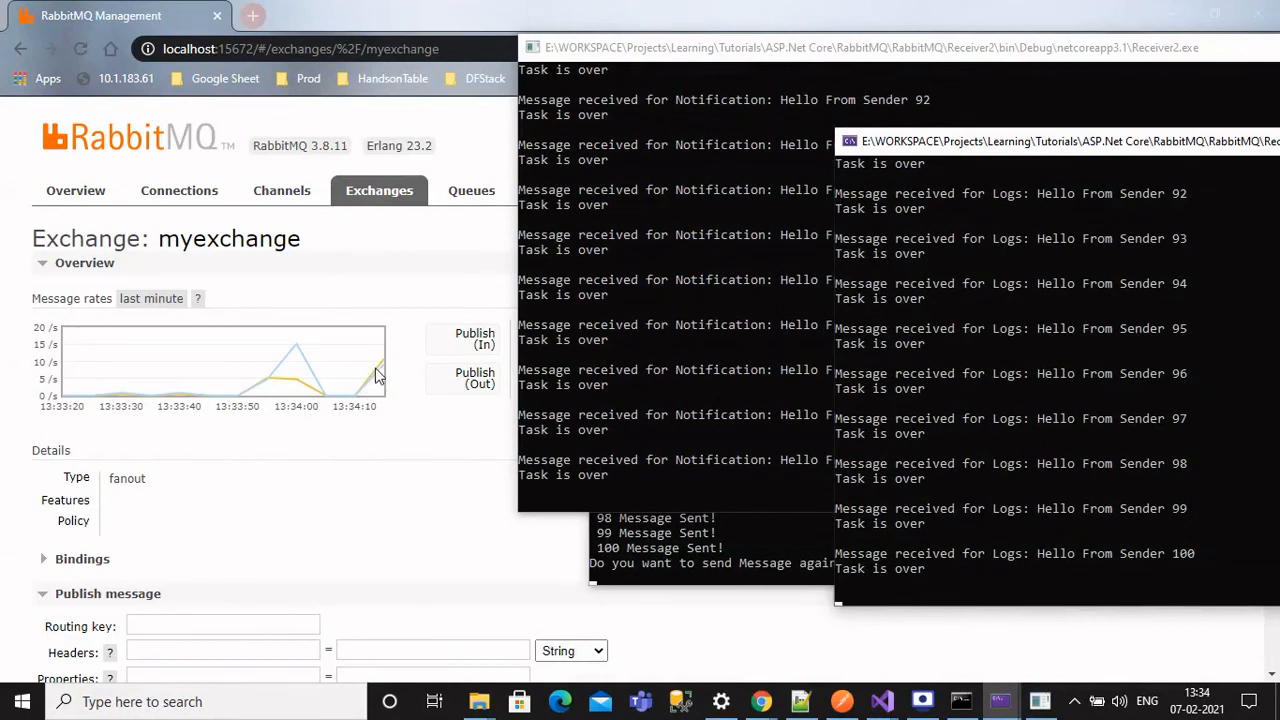